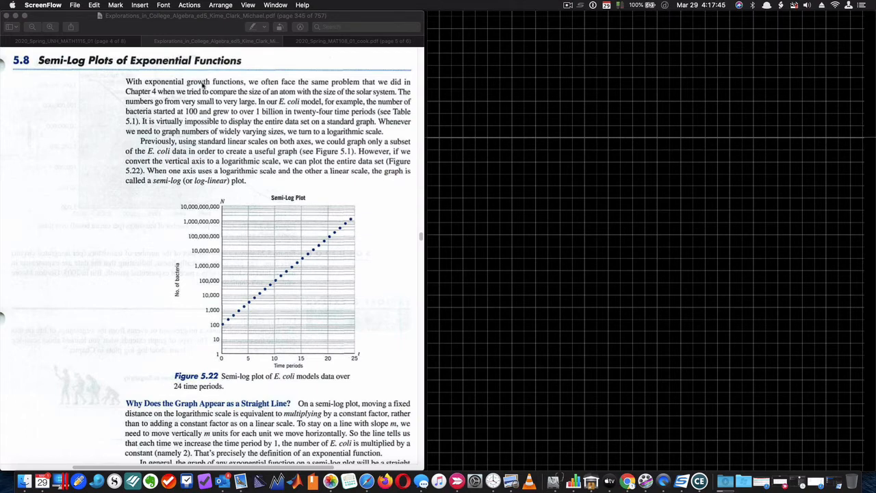
{"action": "mouse_move", "coordinate": [92, 134]}
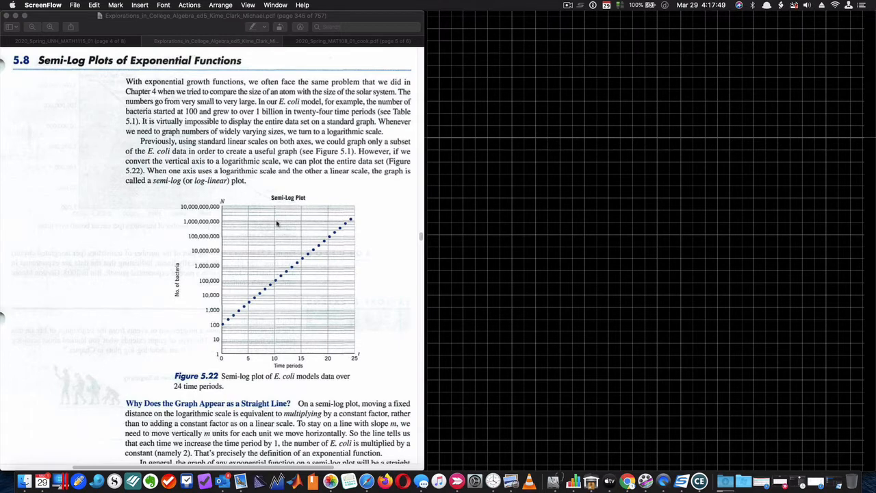
{"action": "mouse_move", "coordinate": [286, 212]}
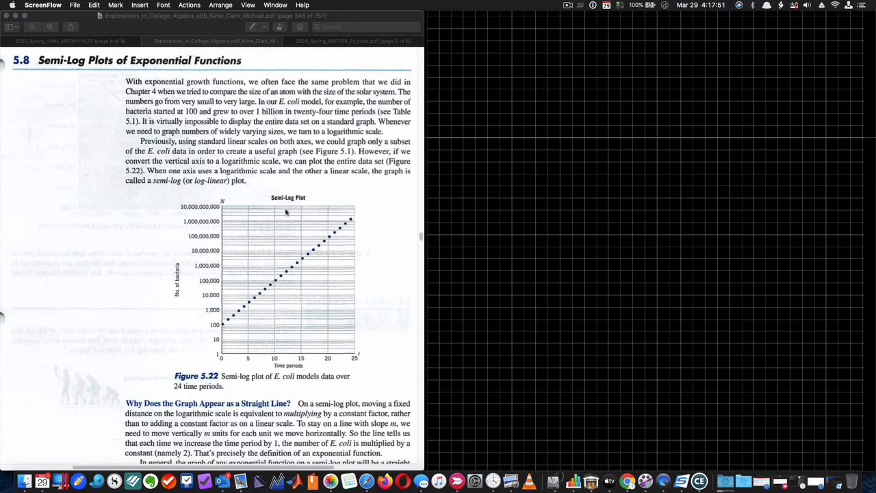
{"action": "mouse_move", "coordinate": [101, 204]}
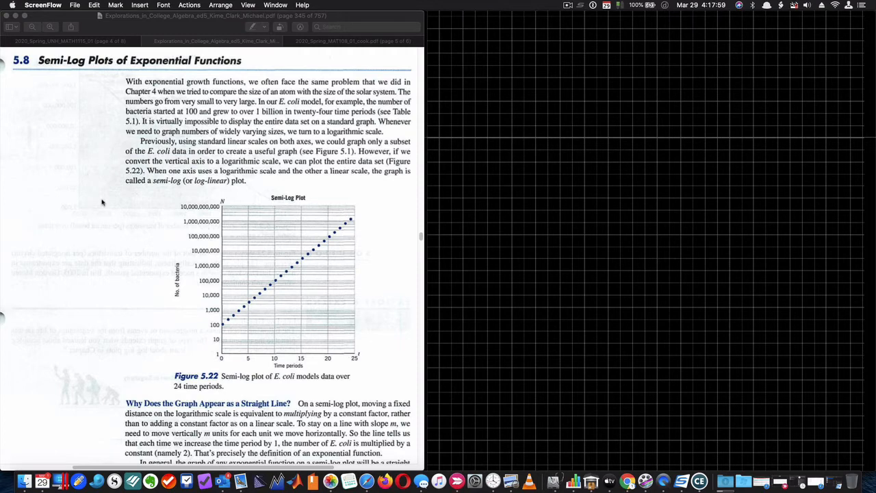
{"action": "mouse_move", "coordinate": [220, 356]}
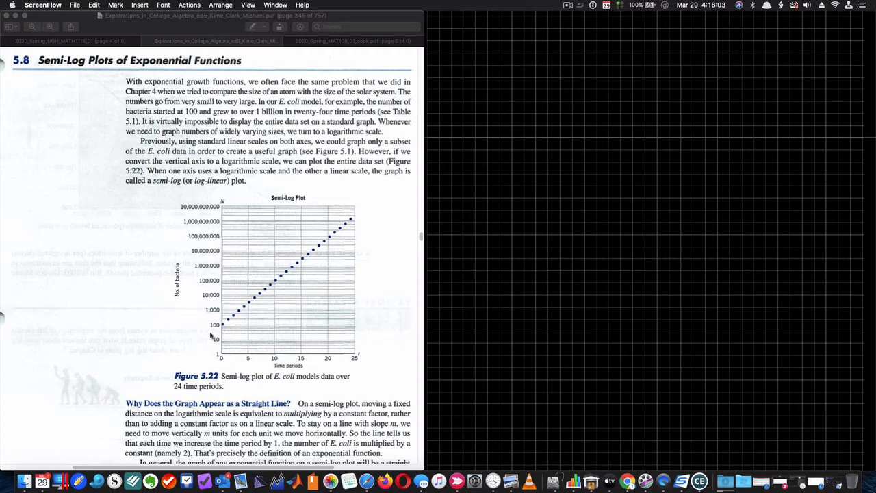
{"action": "mouse_move", "coordinate": [263, 279]}
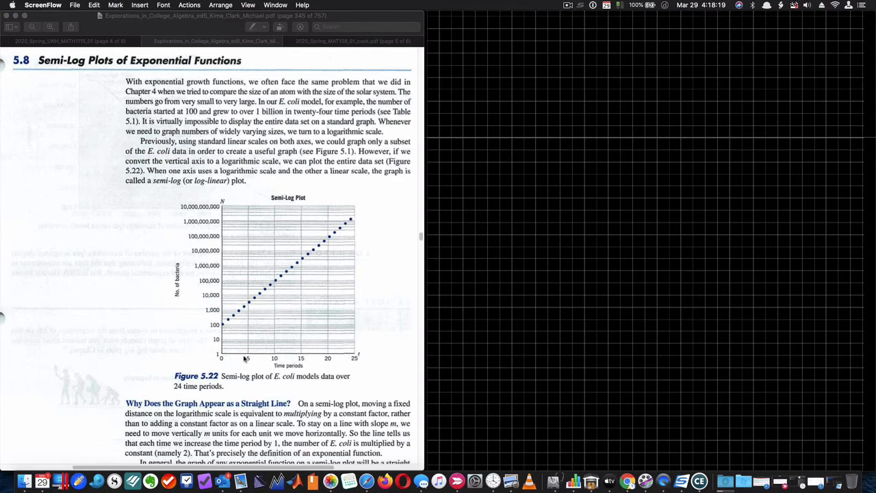
{"action": "mouse_move", "coordinate": [201, 188]}
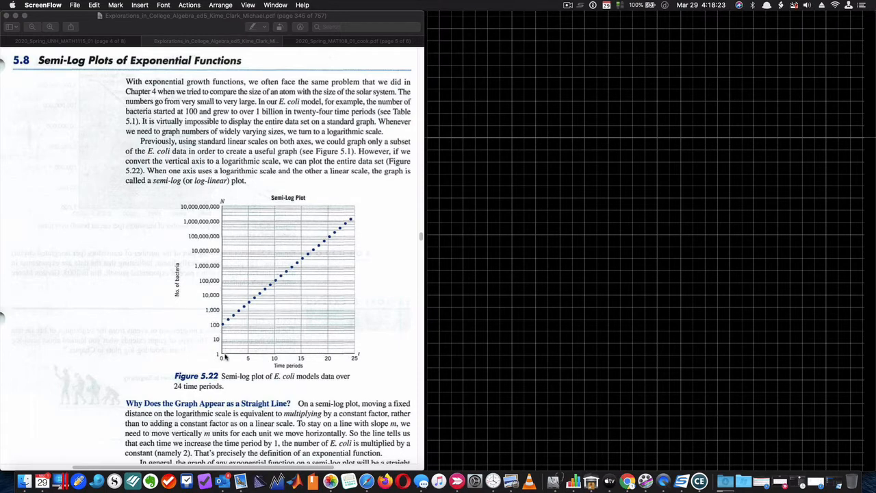
{"action": "mouse_move", "coordinate": [274, 357]}
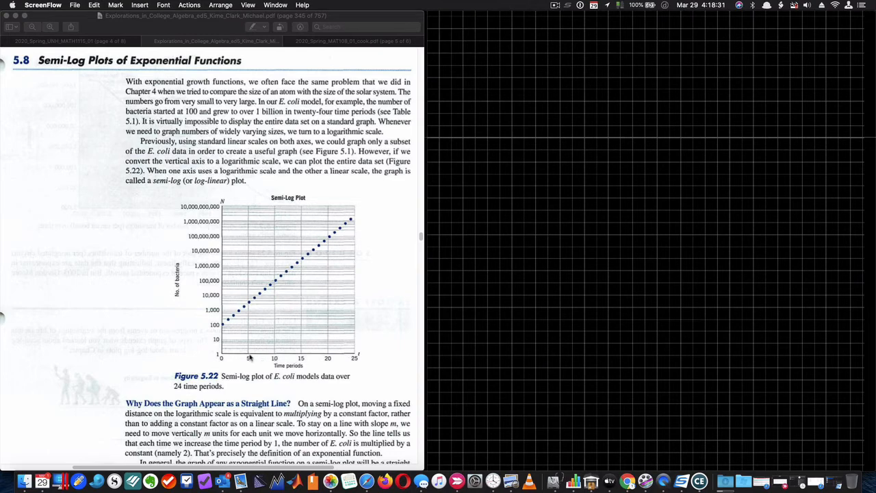
{"action": "mouse_move", "coordinate": [246, 358]}
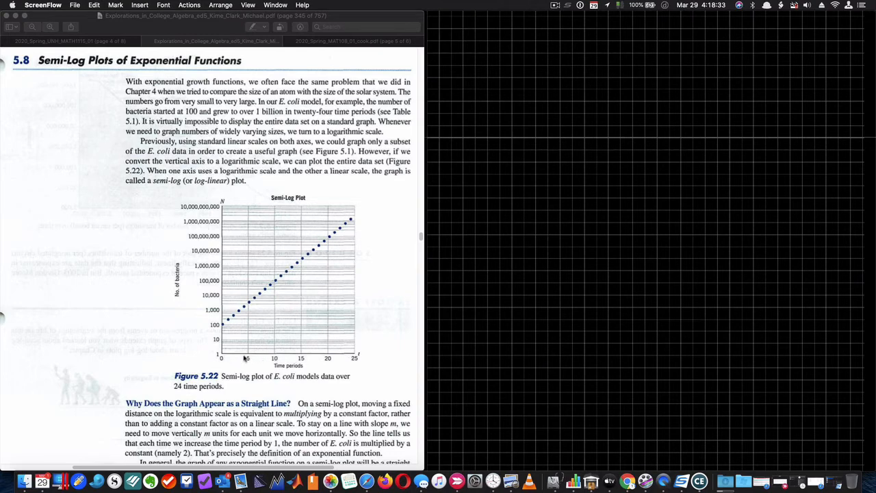
{"action": "mouse_move", "coordinate": [327, 357]}
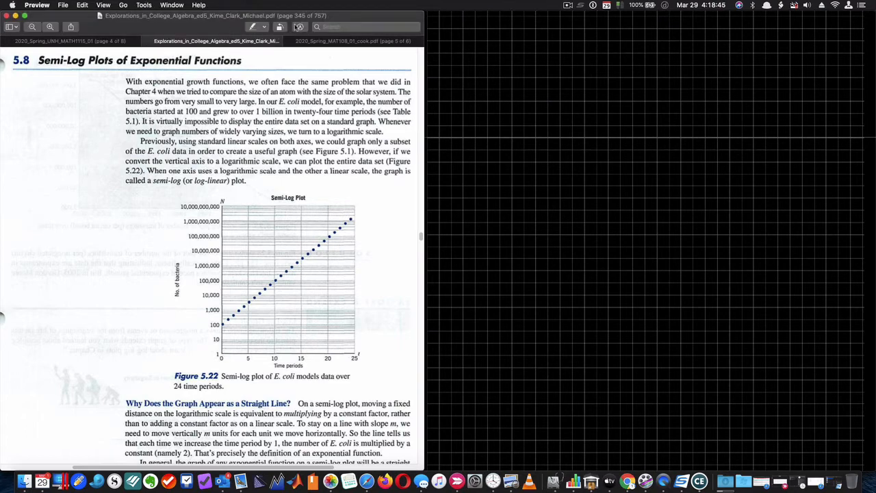
Step: Place a red line shape near the origin of the semi-log plot
{"action": "left_click", "coordinate": [299, 27]}
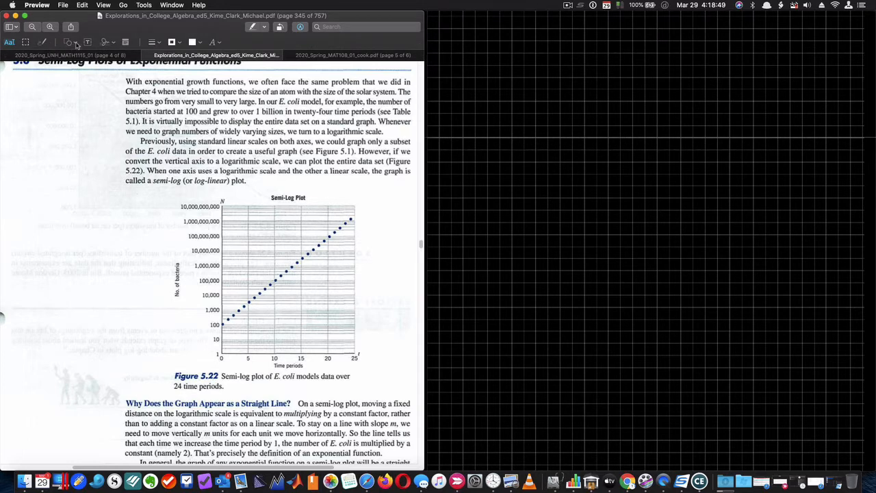
{"action": "left_click_drag", "start_coordinate": [148, 237], "coordinate": [267, 237]}
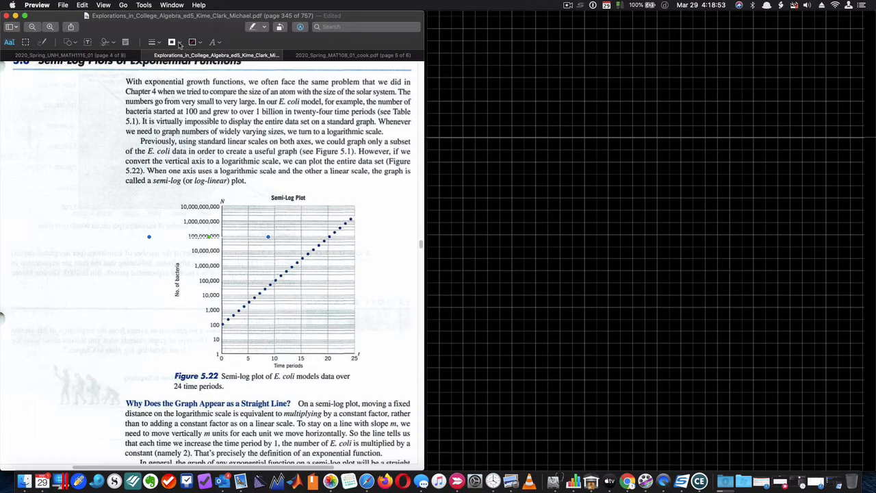
{"action": "left_click_drag", "start_coordinate": [148, 236], "coordinate": [268, 236]}
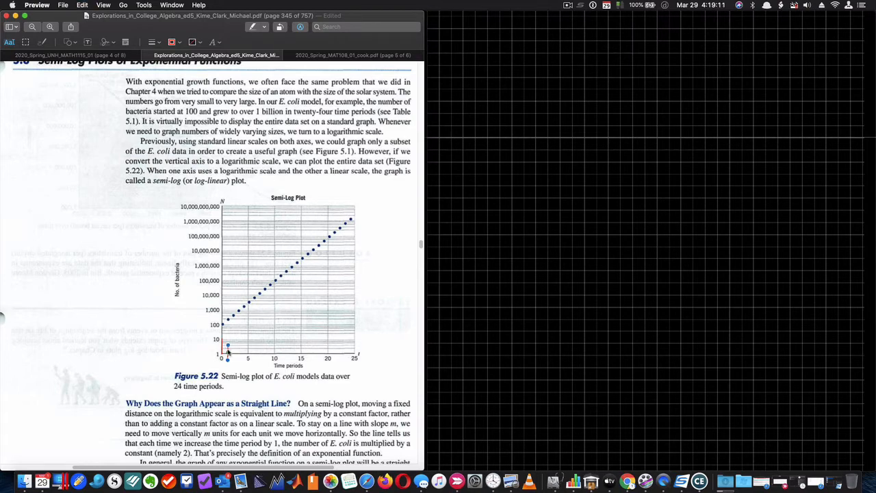
{"action": "mouse_move", "coordinate": [238, 347]}
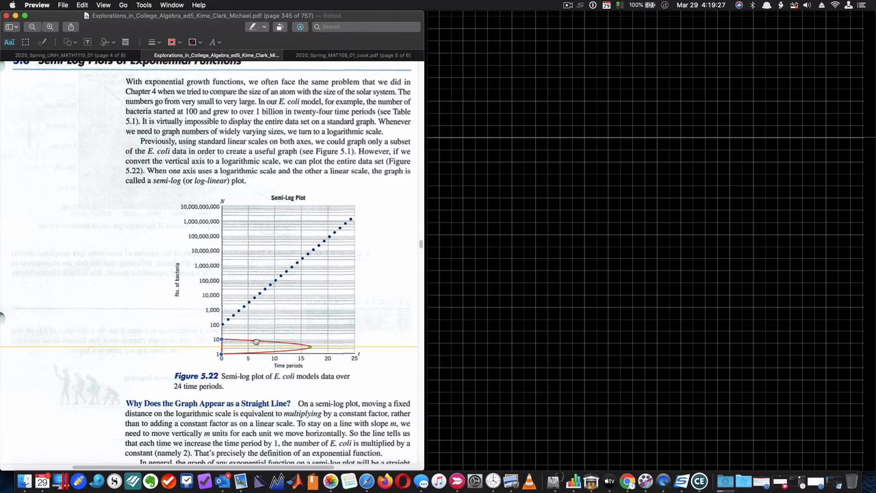
{"action": "left_click_drag", "start_coordinate": [256, 341], "coordinate": [256, 328]}
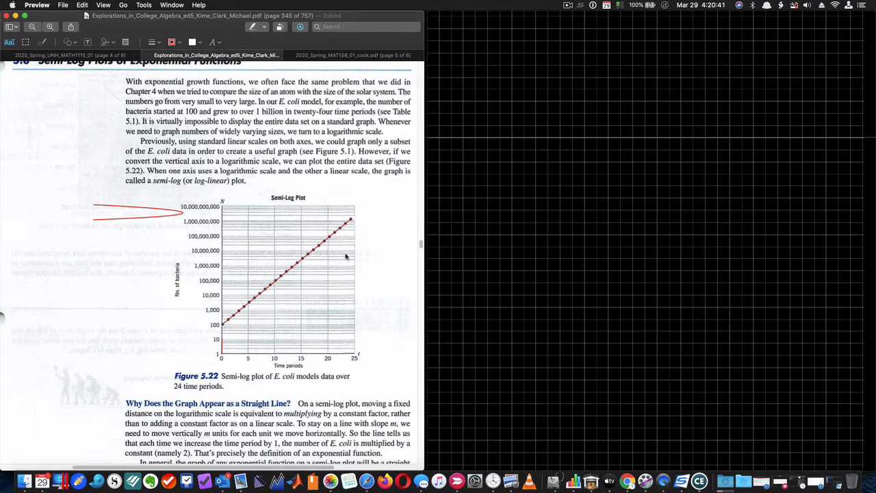
{"action": "mouse_move", "coordinate": [189, 326]}
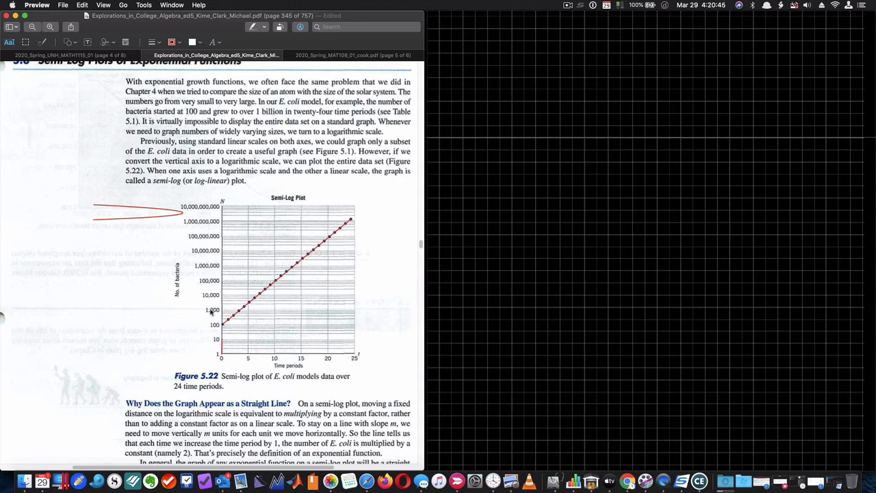
{"action": "mouse_move", "coordinate": [317, 371]}
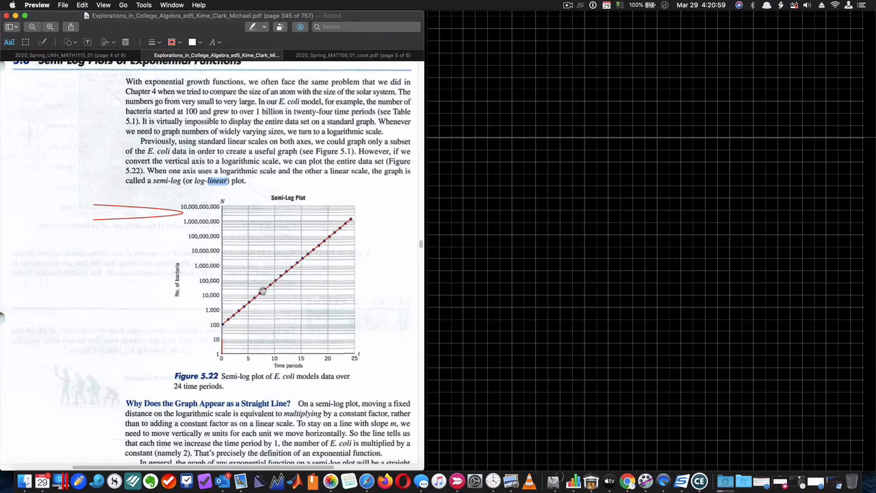
Step: Scroll past Figure 5.22 to 'Why Does the Graph Appear as a Straight Line?'
{"action": "scroll", "scroll_direction": "down", "scroll_amount": 3}
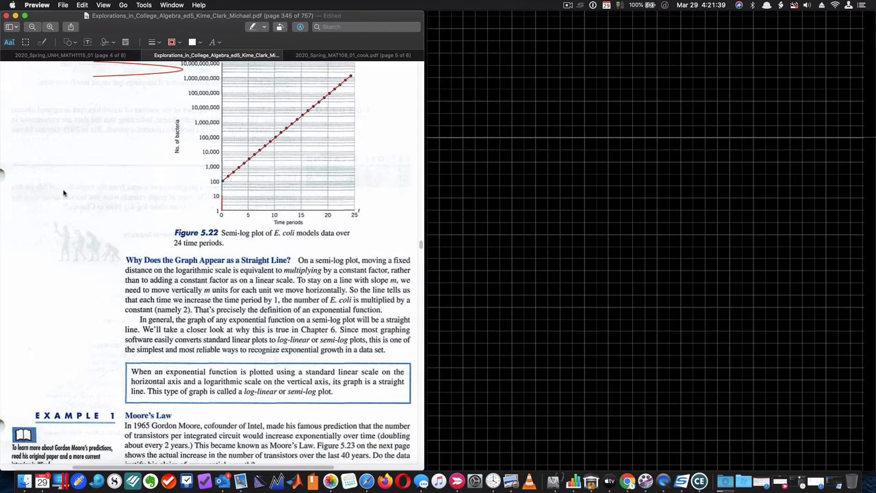
Step: Scroll to Example 1, Moore's Law, and Figure 5.23 on page 332
{"action": "scroll", "scroll_direction": "down", "scroll_amount": 3}
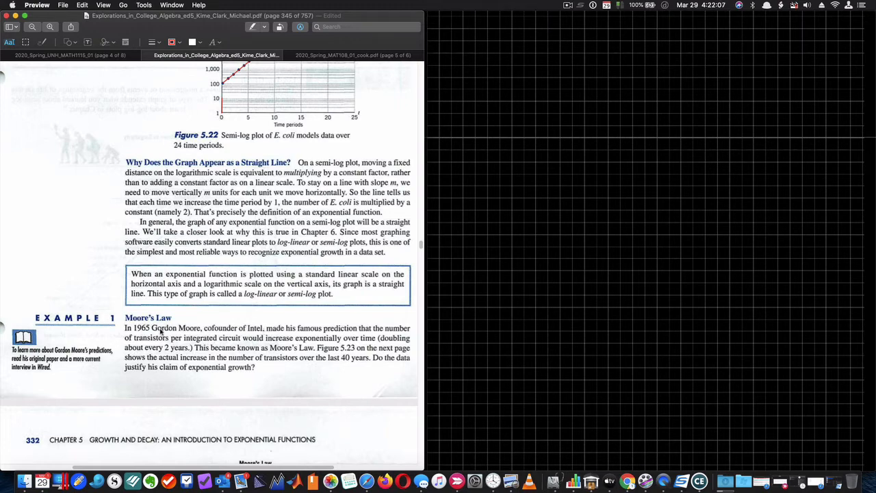
{"action": "mouse_move", "coordinate": [340, 339]}
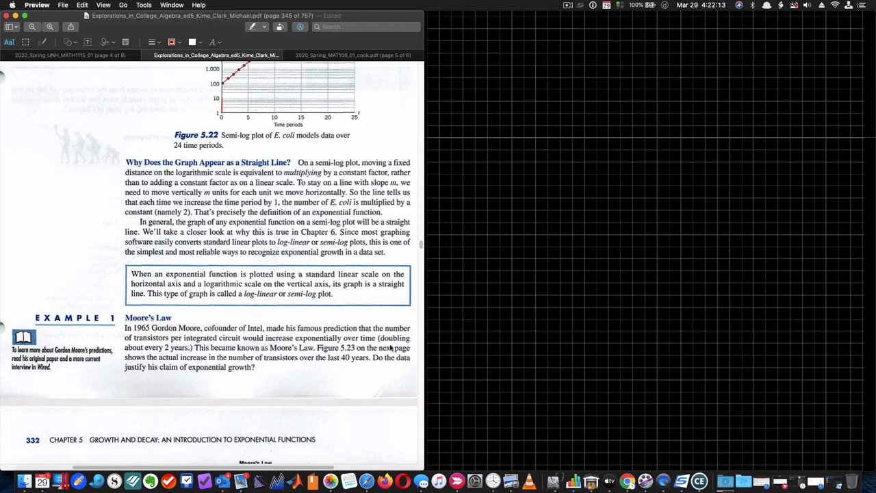
{"action": "mouse_move", "coordinate": [287, 353]}
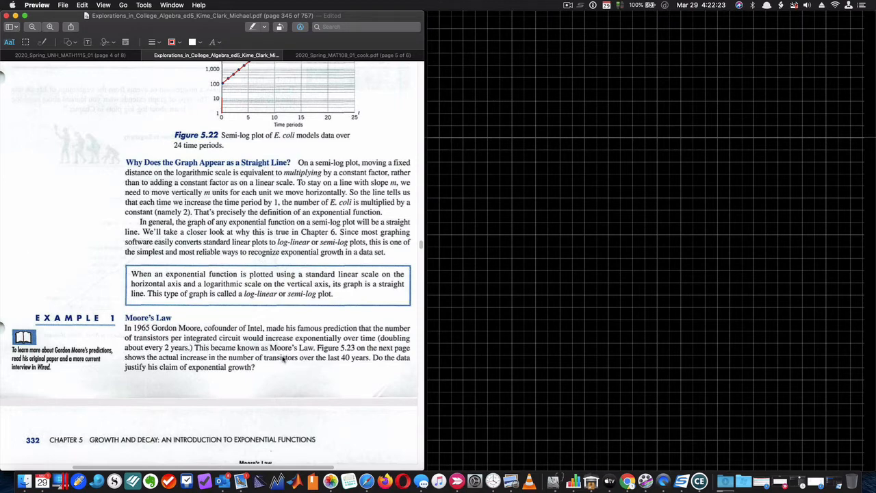
{"action": "mouse_move", "coordinate": [304, 391]}
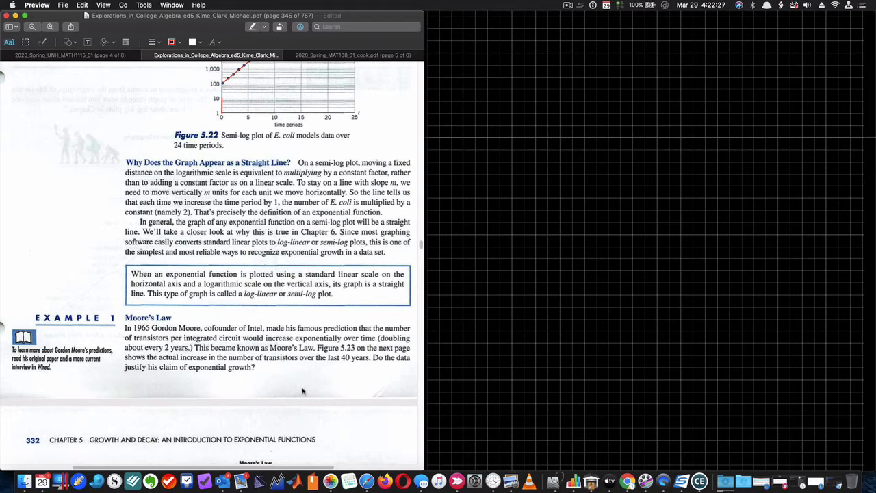
{"action": "mouse_move", "coordinate": [266, 400]}
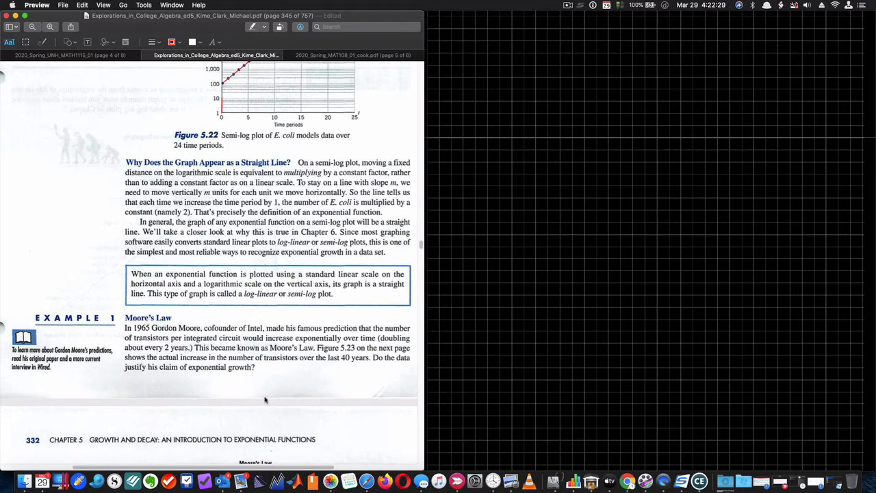
{"action": "scroll", "scroll_direction": "down", "scroll_amount": 3}
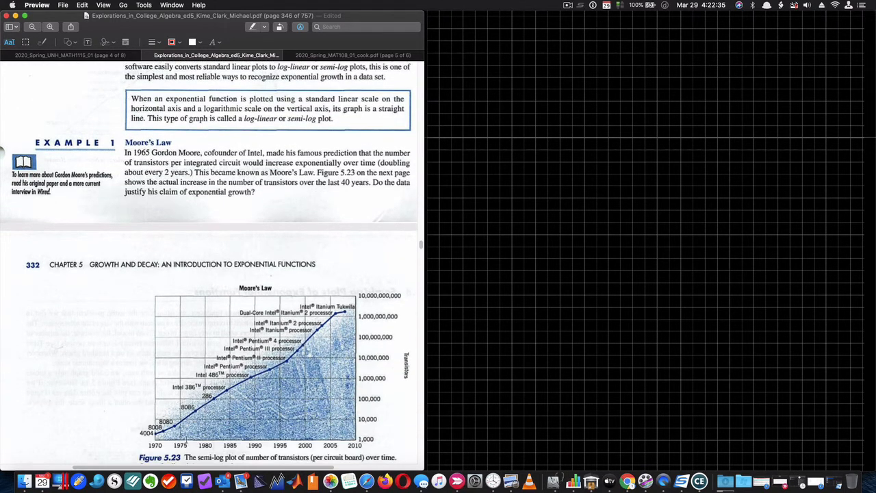
{"action": "mouse_move", "coordinate": [371, 284]}
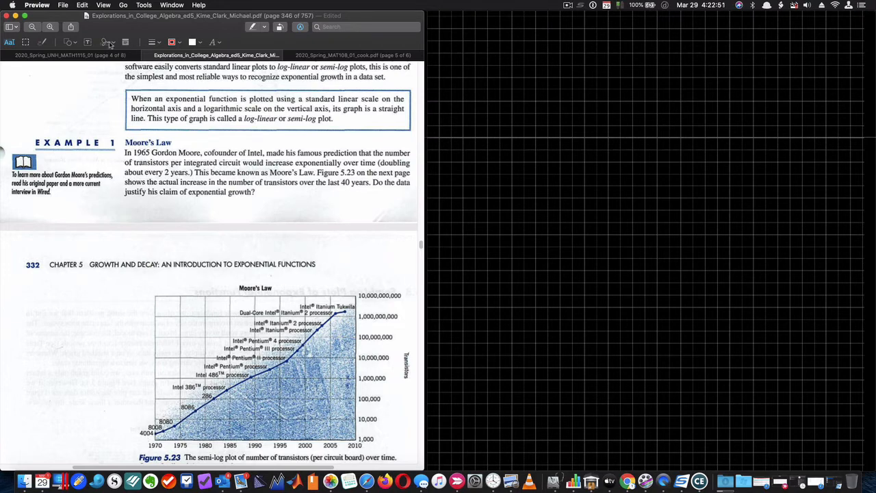
Step: Draw a red line along Figure 5.23's transistor counts from 1970 to 2010
{"action": "left_click_drag", "start_coordinate": [149, 350], "coordinate": [269, 349]}
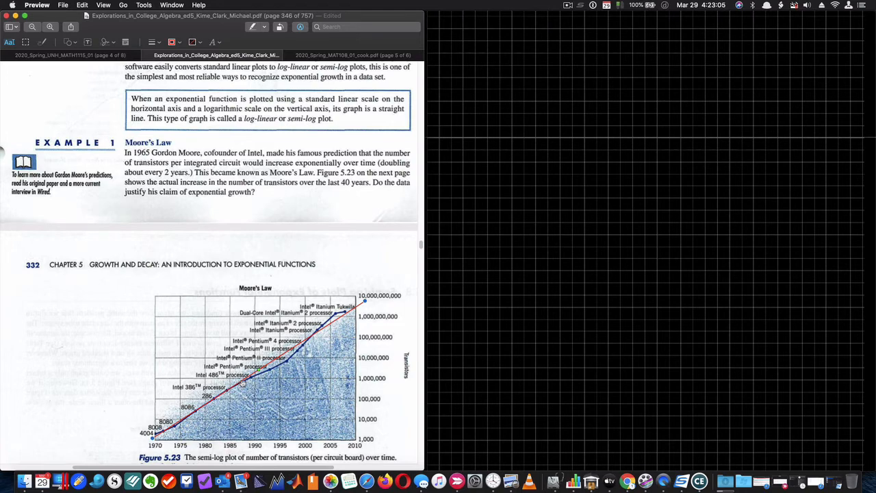
{"action": "mouse_move", "coordinate": [287, 365]}
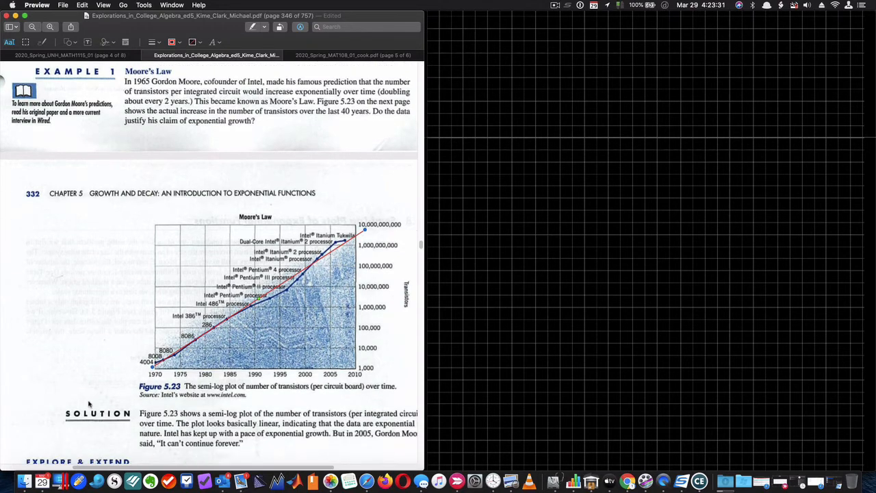
Step: Scroll to page 333's Countdown to Singularity chart and its questions a–d
{"action": "scroll", "scroll_direction": "down", "scroll_amount": 3}
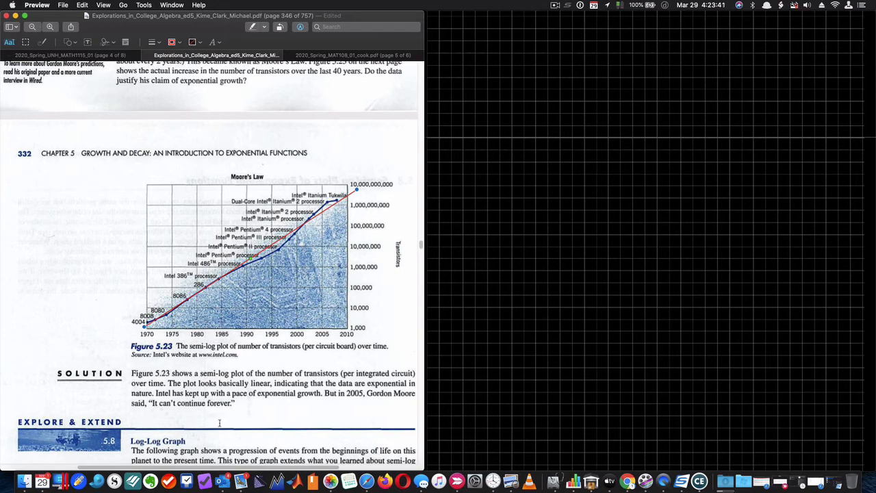
{"action": "scroll", "scroll_direction": "down", "scroll_amount": 3}
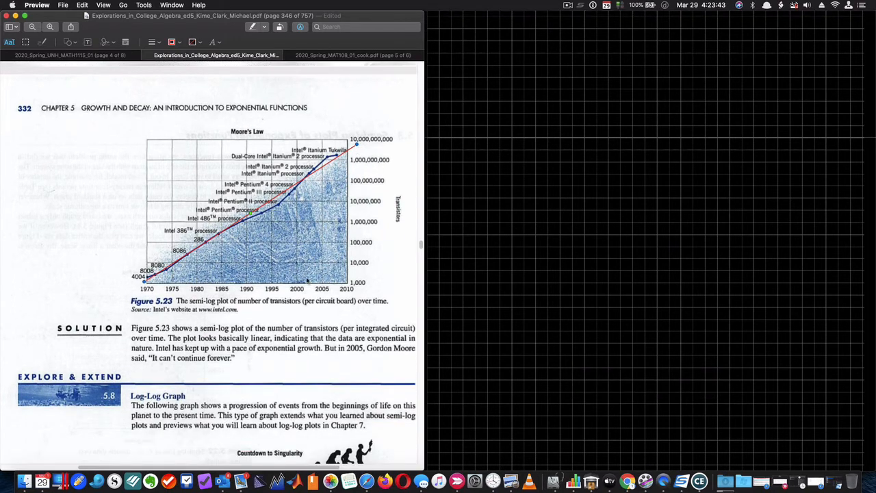
{"action": "scroll", "scroll_direction": "down", "scroll_amount": 3}
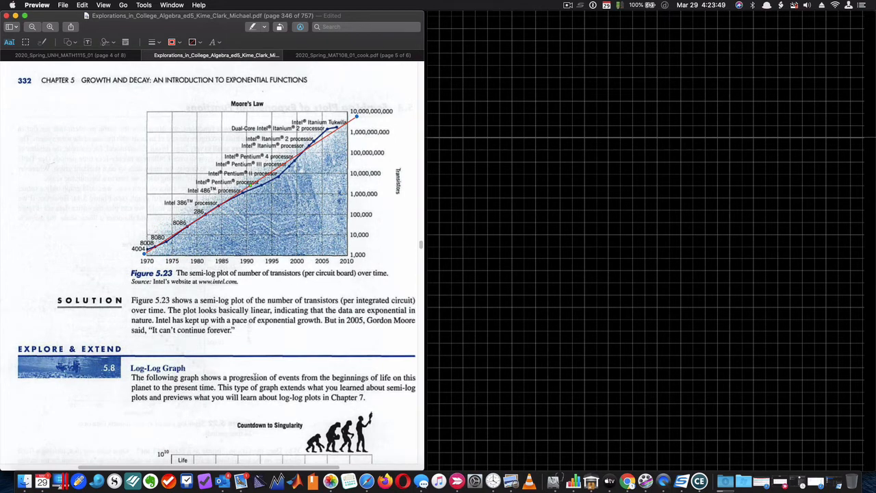
{"action": "scroll", "scroll_direction": "down", "scroll_amount": 3}
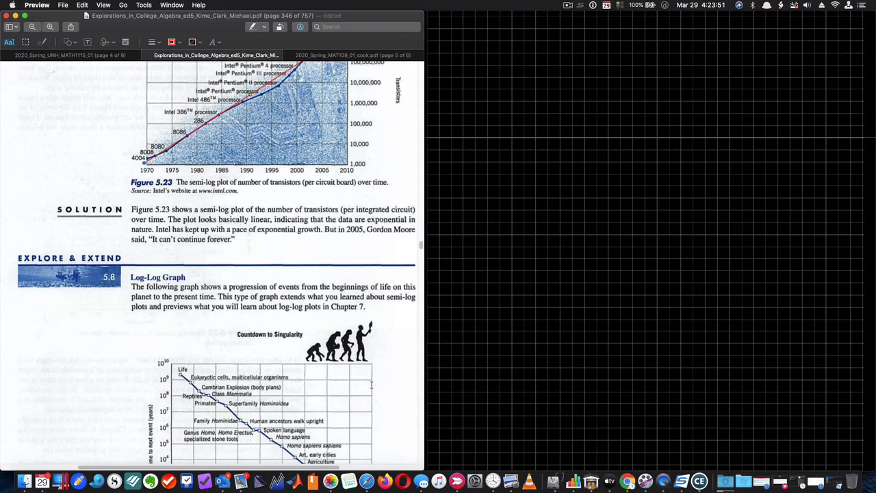
{"action": "scroll", "scroll_direction": "down", "scroll_amount": 3}
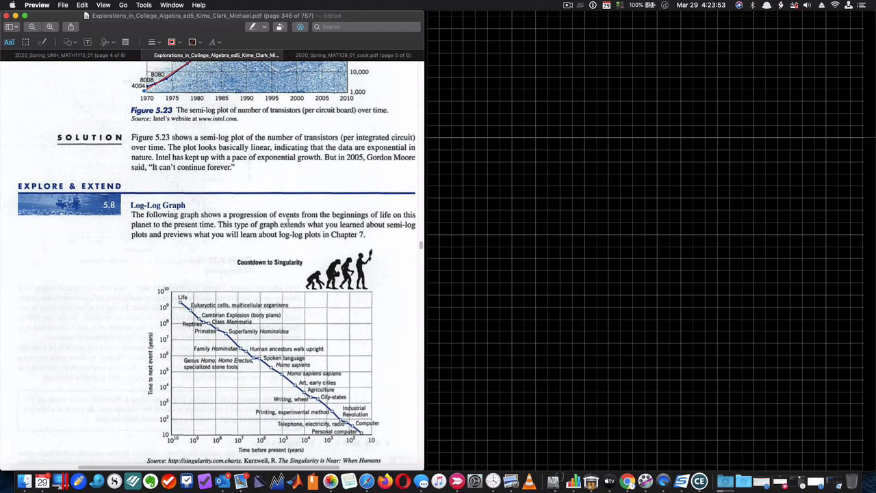
{"action": "mouse_move", "coordinate": [363, 240]}
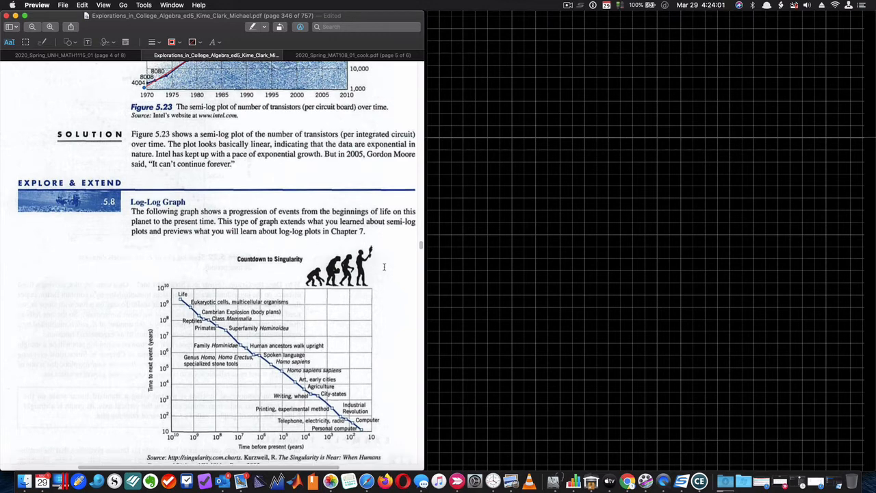
{"action": "scroll", "scroll_direction": "down", "scroll_amount": 3}
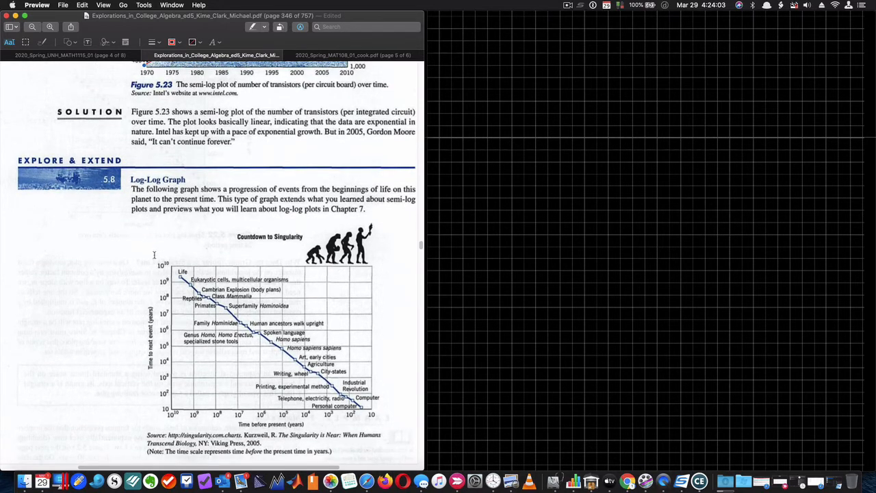
{"action": "mouse_move", "coordinate": [370, 419]}
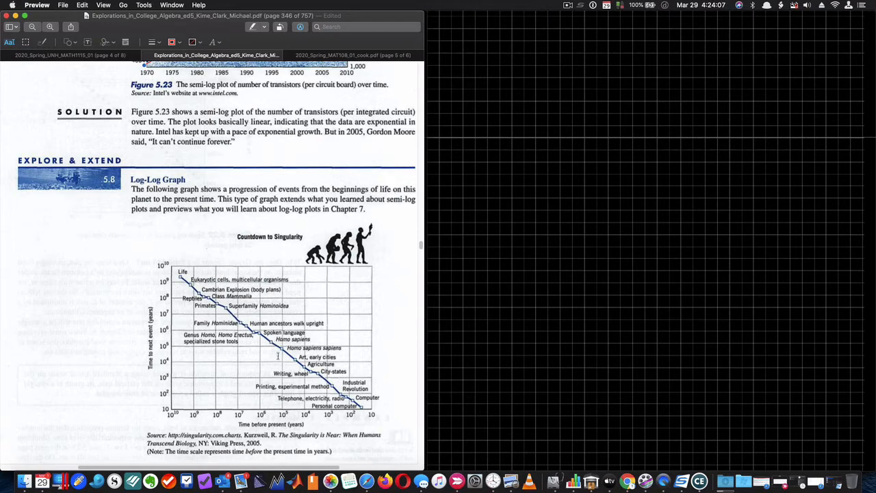
{"action": "mouse_move", "coordinate": [173, 321]}
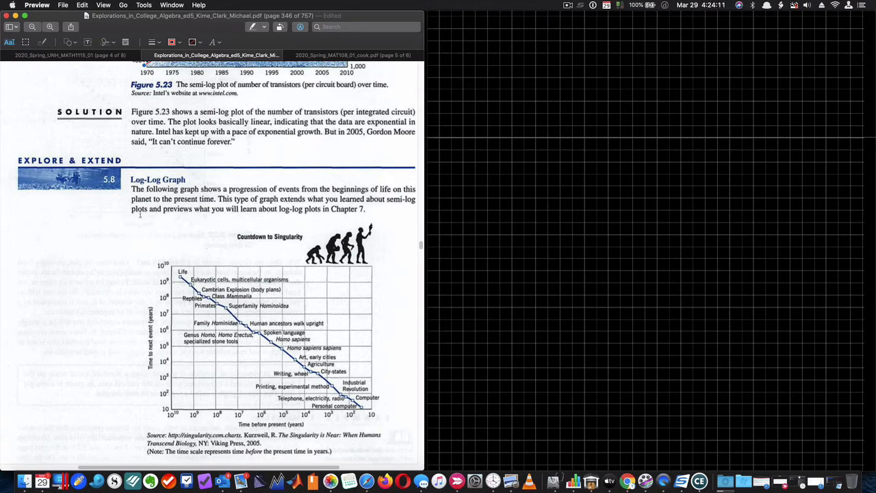
{"action": "mouse_move", "coordinate": [384, 332]}
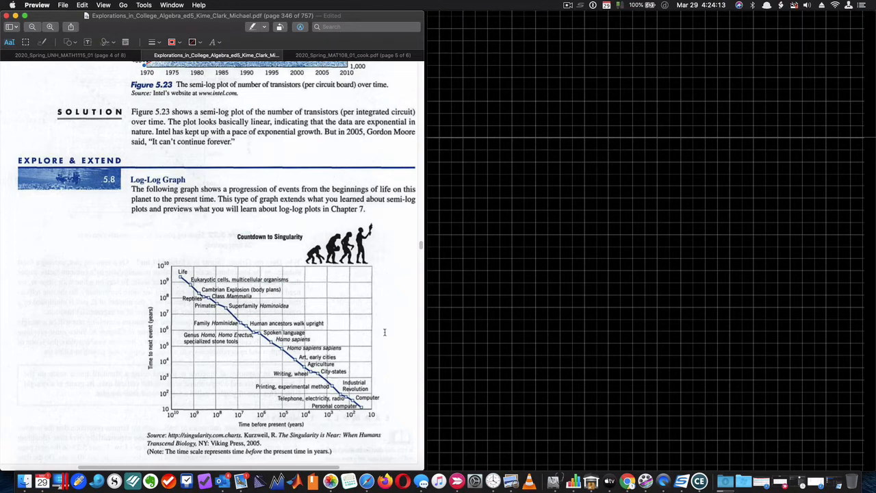
{"action": "mouse_move", "coordinate": [386, 351]}
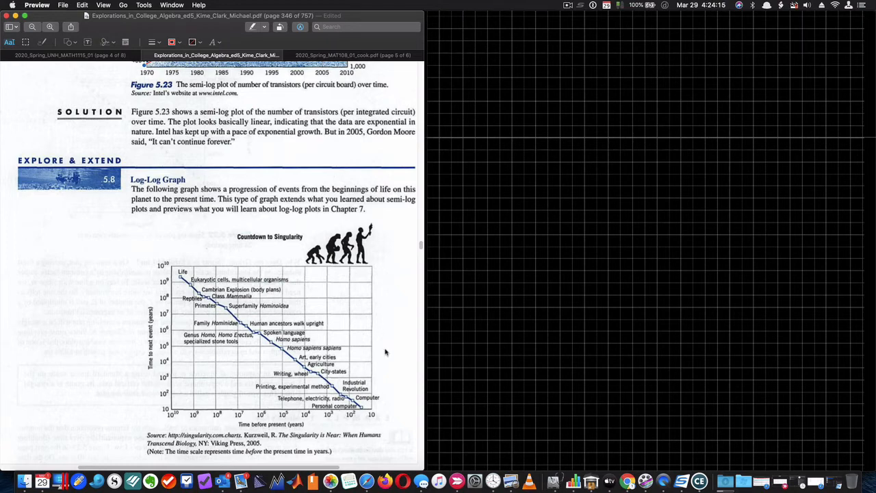
{"action": "scroll", "scroll_direction": "down", "scroll_amount": 3}
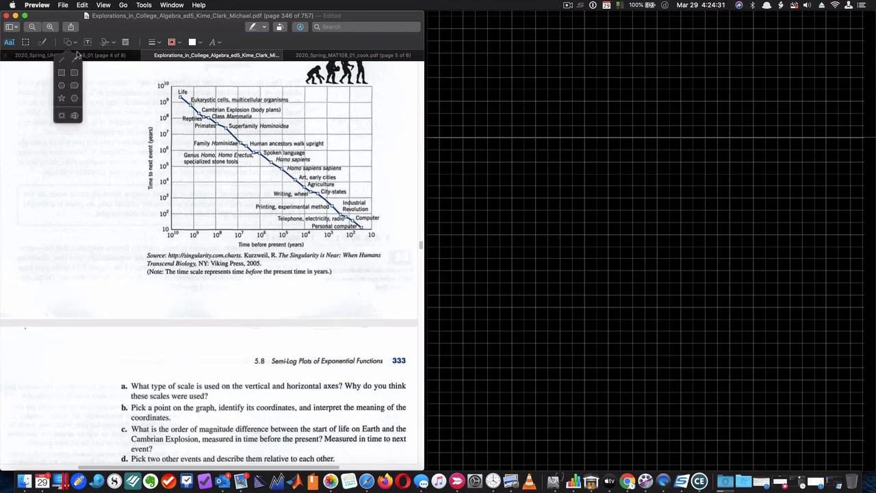
Step: Draw red loops around the Countdown to Singularity chart's axis labels and scale
{"action": "left_click_drag", "start_coordinate": [172, 231], "coordinate": [273, 171]}
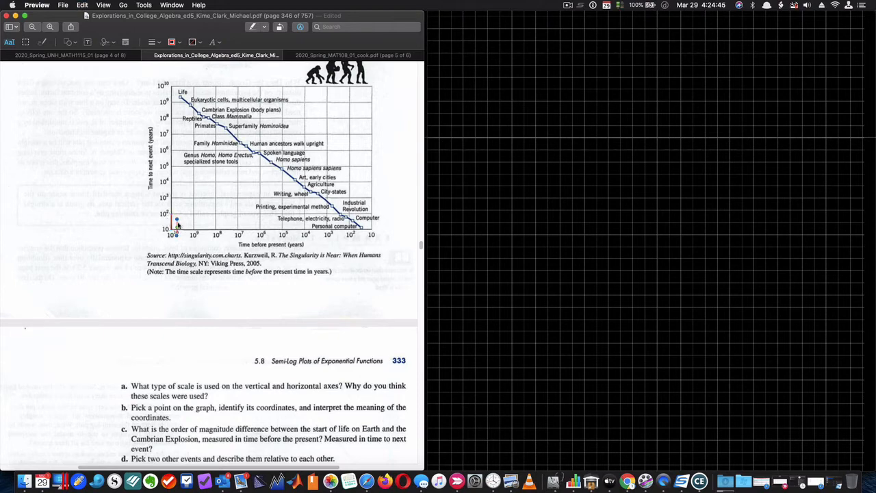
{"action": "left_click_drag", "start_coordinate": [176, 219], "coordinate": [216, 206]}
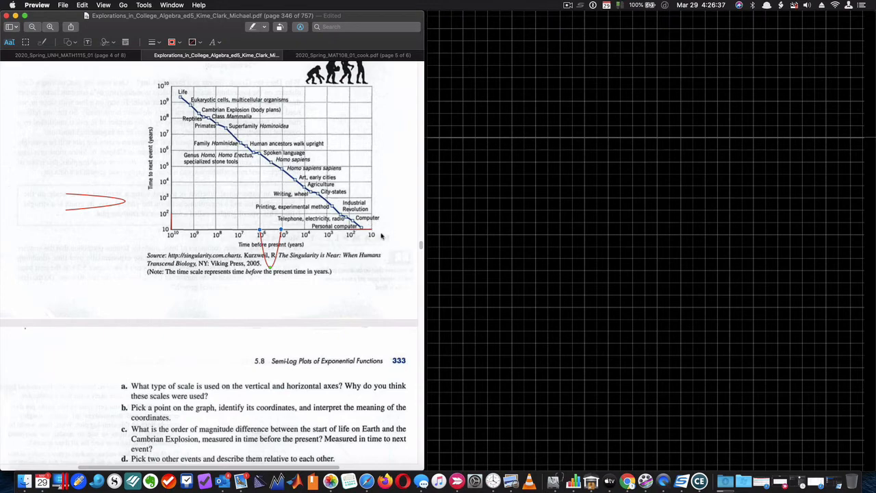
{"action": "scroll", "scroll_direction": "down", "scroll_amount": 3}
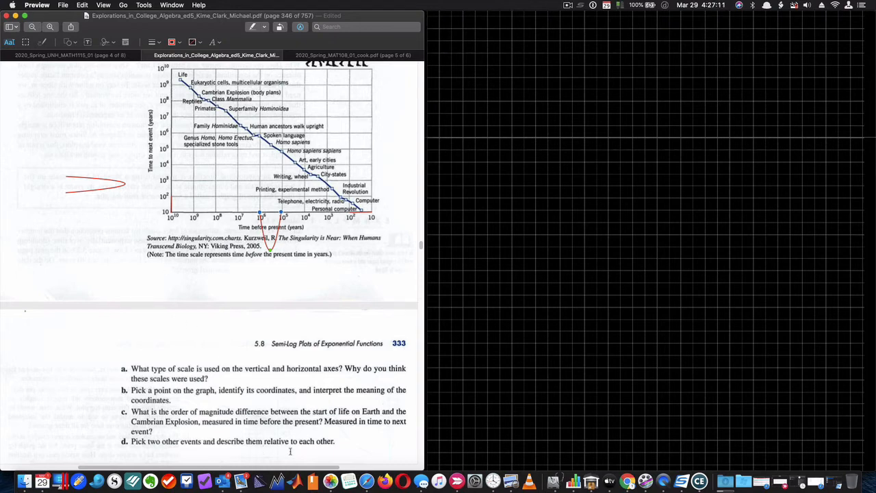
{"action": "mouse_move", "coordinate": [286, 387]}
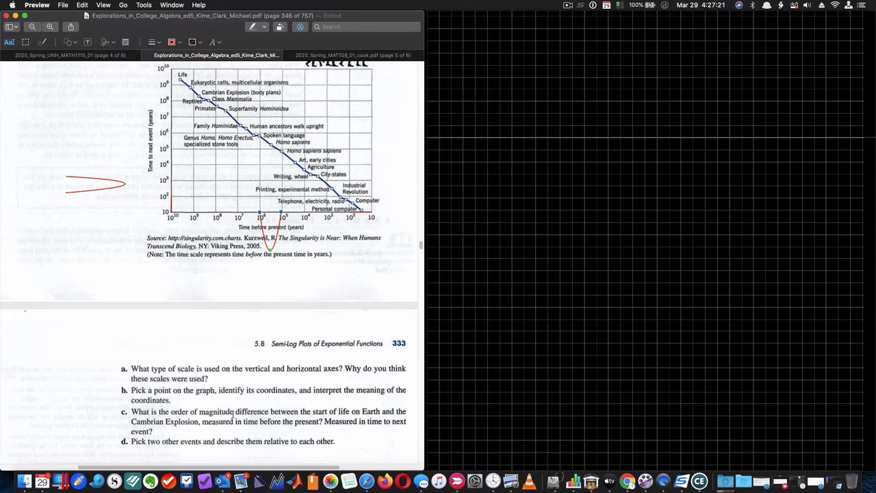
{"action": "scroll", "scroll_direction": "down", "scroll_amount": 3}
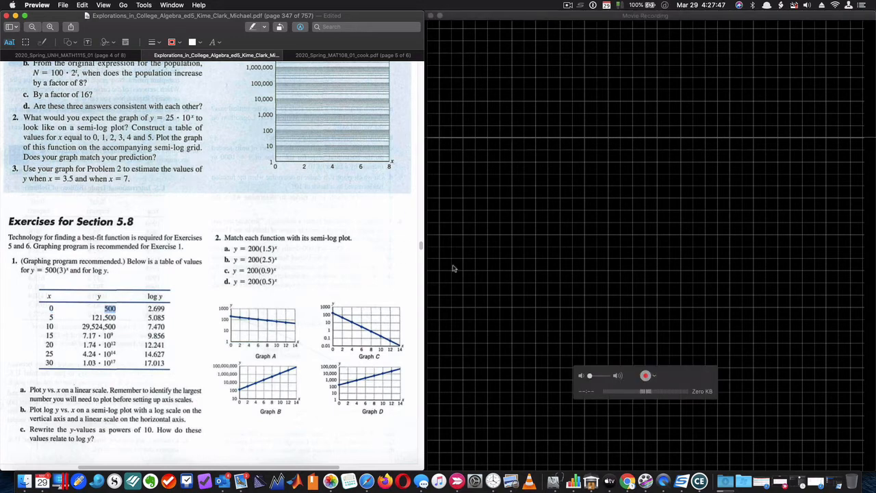
{"action": "mouse_move", "coordinate": [459, 305]}
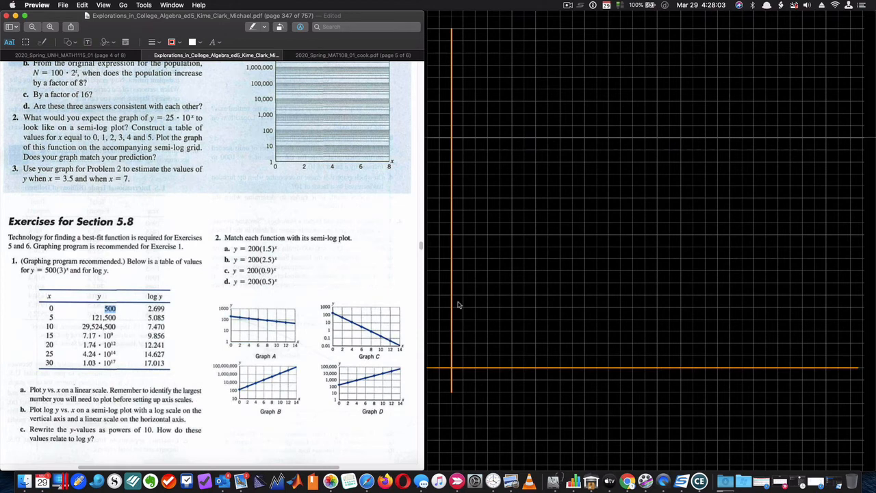
{"action": "left_click_drag", "start_coordinate": [592, 397], "coordinate": [612, 411]}
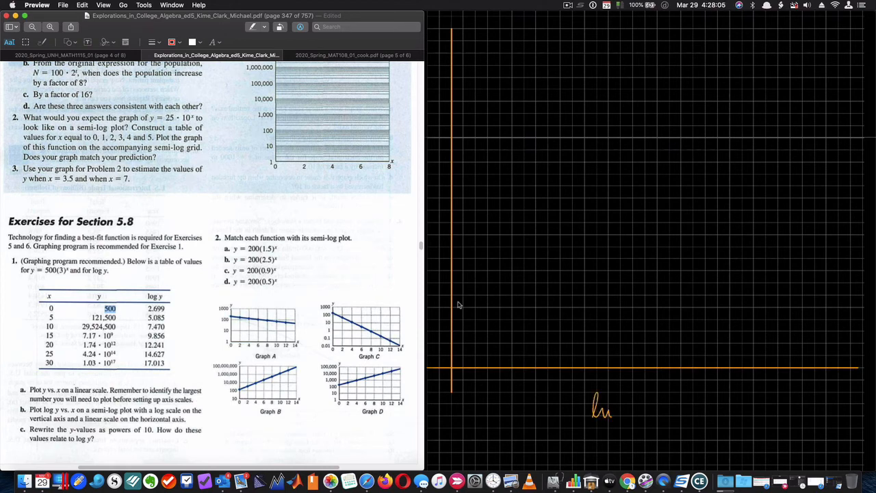
{"action": "left_click_drag", "start_coordinate": [606, 404], "coordinate": [657, 408]}
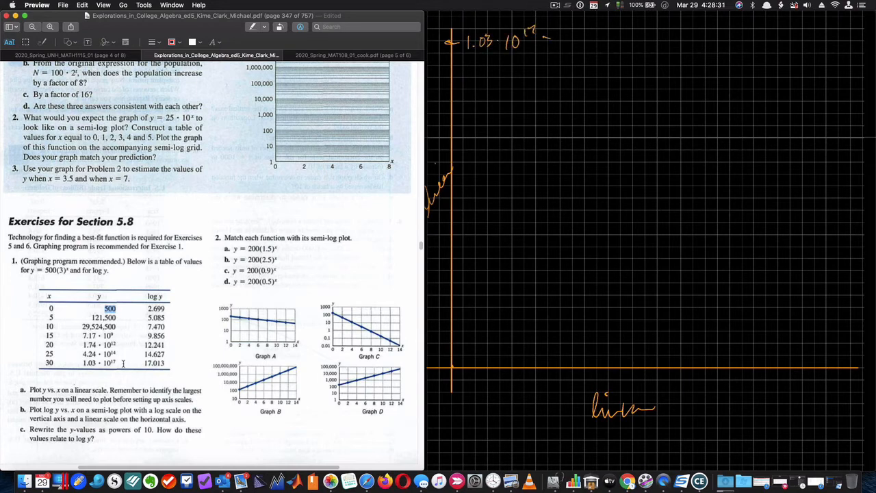
{"action": "left_click_drag", "start_coordinate": [547, 48], "coordinate": [578, 65]}
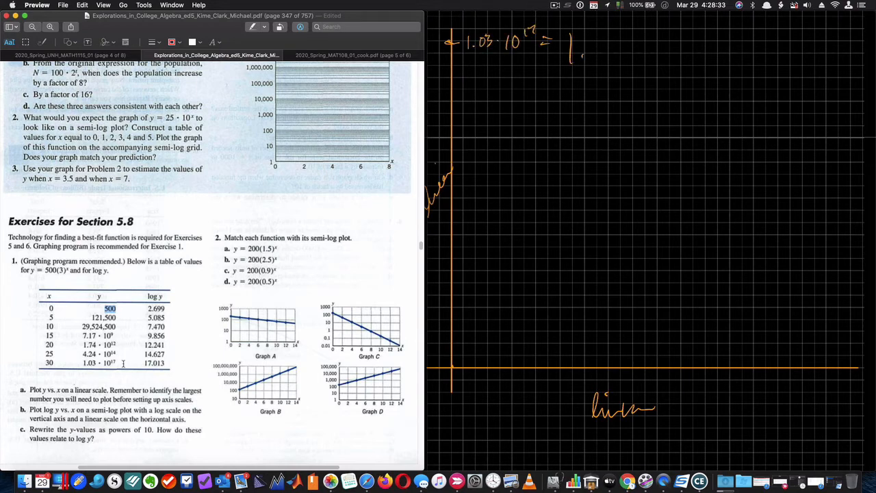
{"action": "left_click_drag", "start_coordinate": [579, 51], "coordinate": [599, 52]}
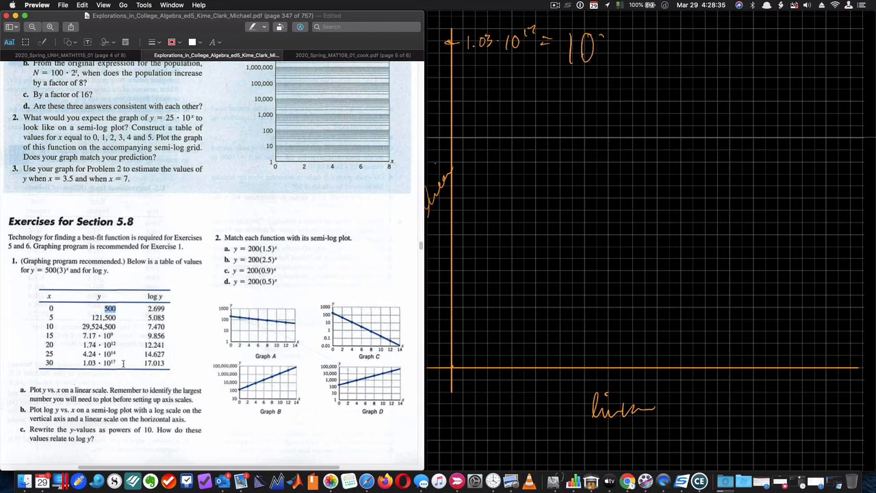
{"action": "left_click_drag", "start_coordinate": [595, 38], "coordinate": [606, 58]}
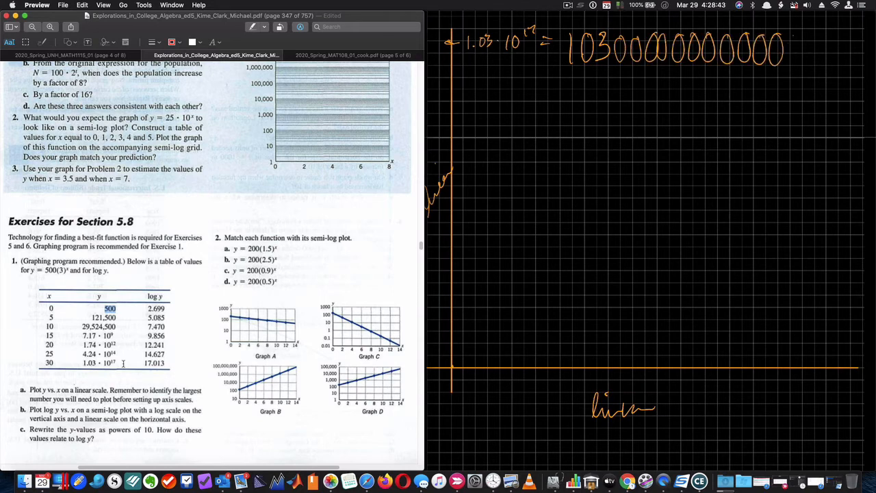
{"action": "left_click_drag", "start_coordinate": [787, 47], "coordinate": [835, 51]}
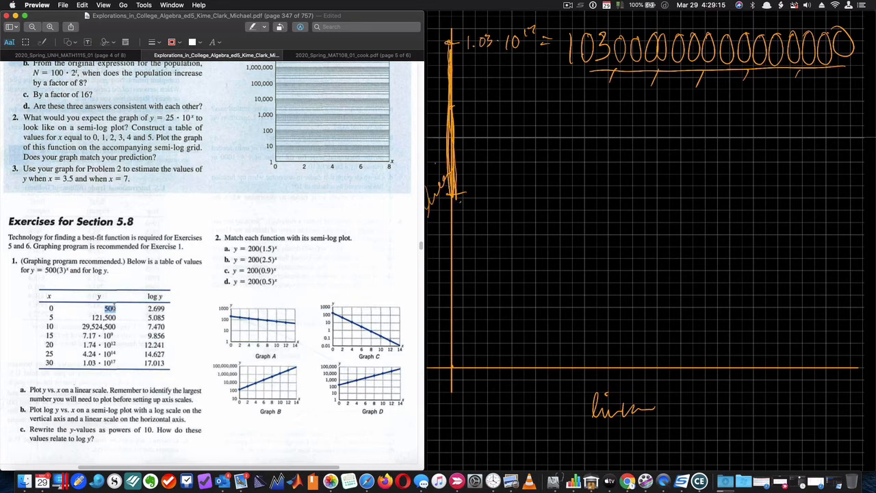
{"action": "left_click_drag", "start_coordinate": [452, 205], "coordinate": [455, 363]}
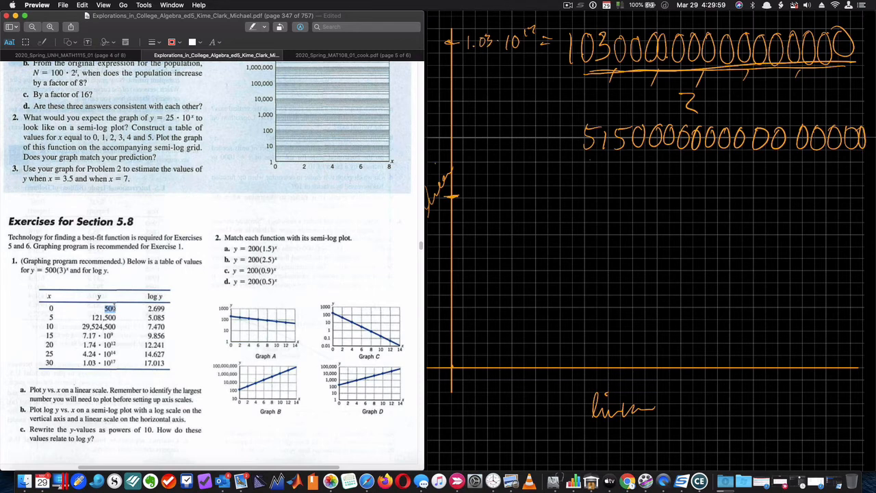
Step: Label the upper y-axis ticks with halved values 515…, 2500… and 125…
{"action": "left_click_drag", "start_coordinate": [568, 82], "coordinate": [548, 137]}
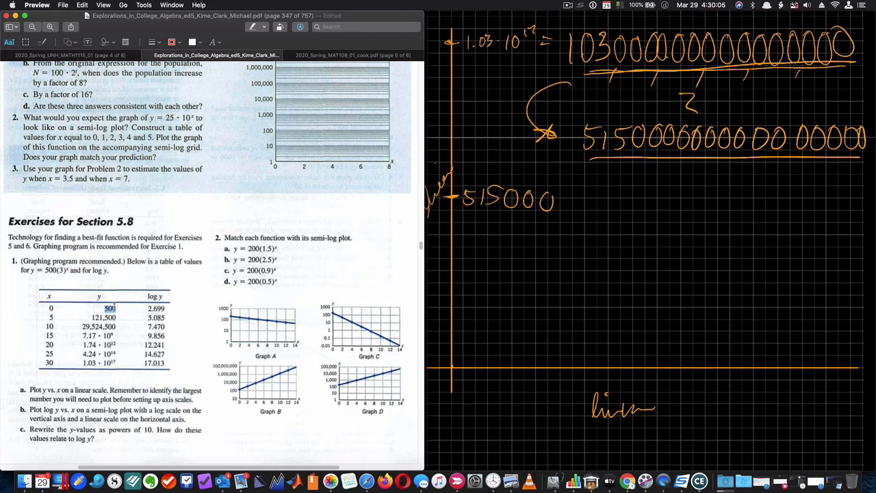
{"action": "left_click_drag", "start_coordinate": [548, 200], "coordinate": [623, 200]}
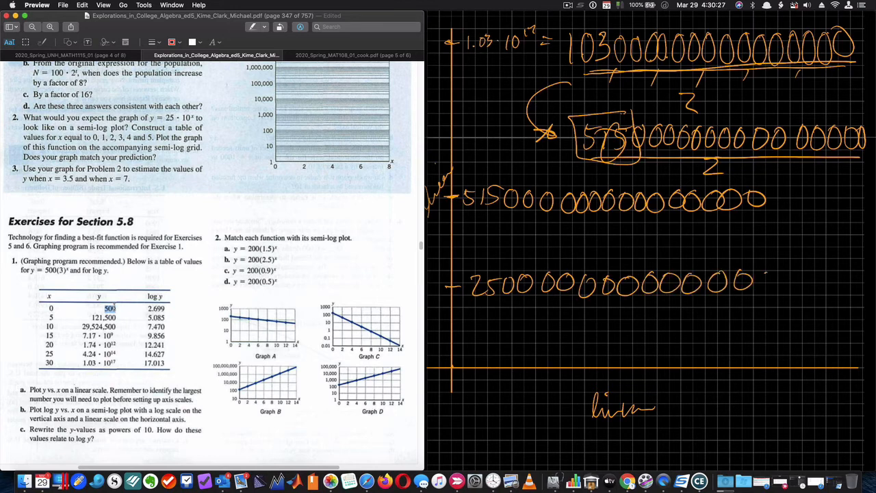
{"action": "left_click_drag", "start_coordinate": [753, 284], "coordinate": [842, 284]}
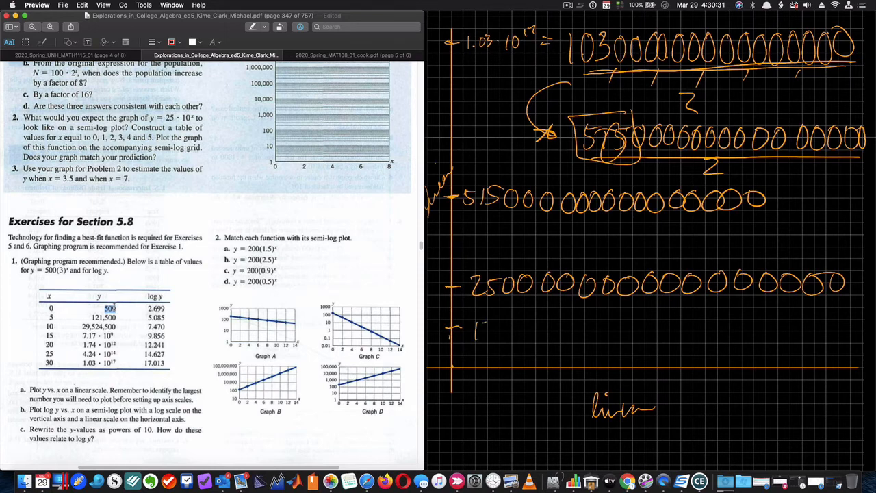
{"action": "left_click_drag", "start_coordinate": [472, 332], "coordinate": [554, 333]}
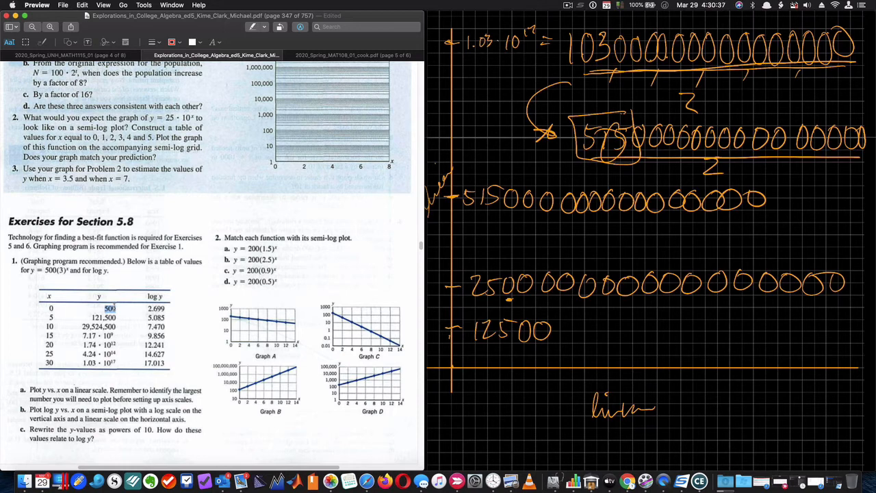
{"action": "left_click_drag", "start_coordinate": [555, 328], "coordinate": [637, 332]}
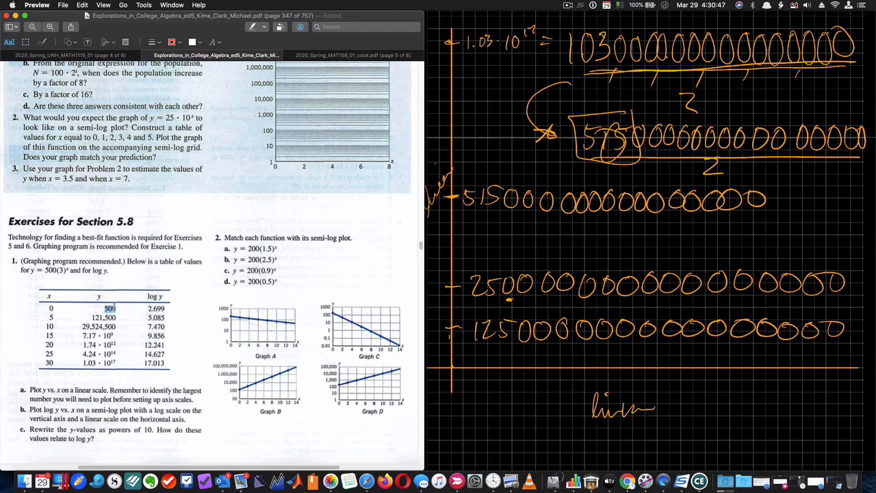
{"action": "left_click_drag", "start_coordinate": [479, 349], "coordinate": [503, 356]}
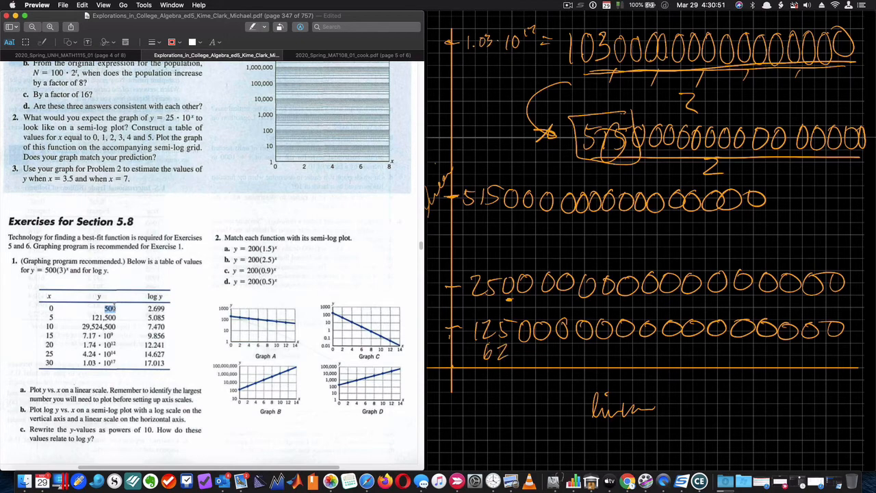
Step: Continue the halvings with 625… and 3125… followed by zeros
{"action": "left_click_drag", "start_coordinate": [500, 352], "coordinate": [517, 356]}
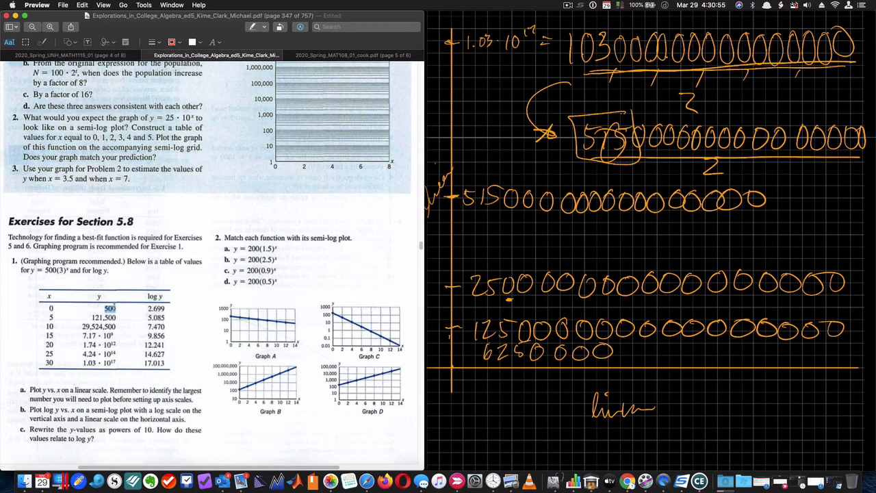
{"action": "left_click_drag", "start_coordinate": [520, 308], "coordinate": [647, 352]}
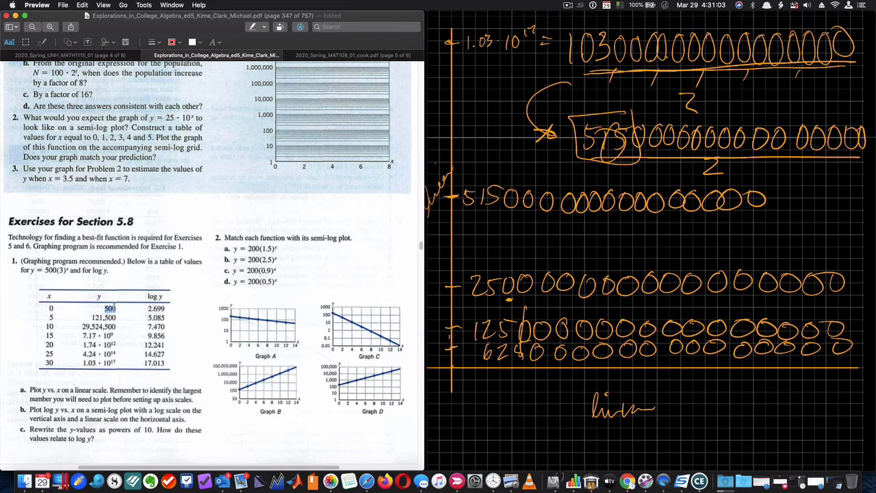
{"action": "left_click_drag", "start_coordinate": [486, 390], "coordinate": [537, 390]}
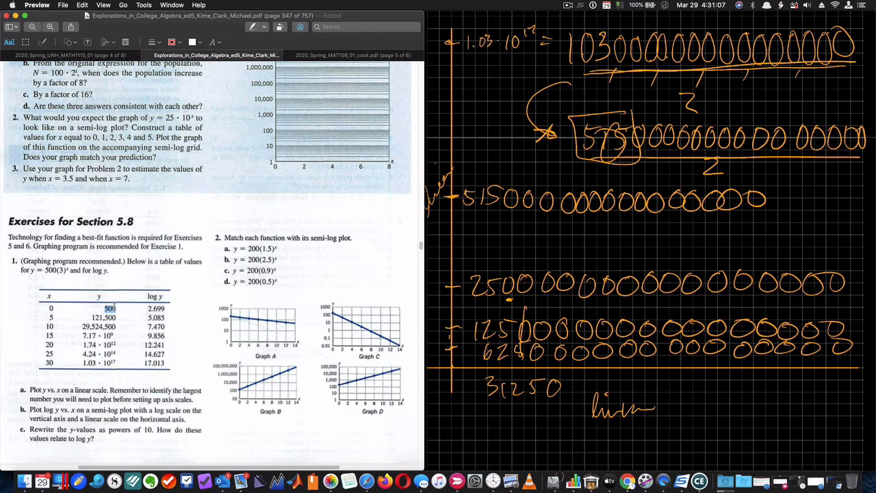
{"action": "left_click_drag", "start_coordinate": [568, 384], "coordinate": [657, 384]}
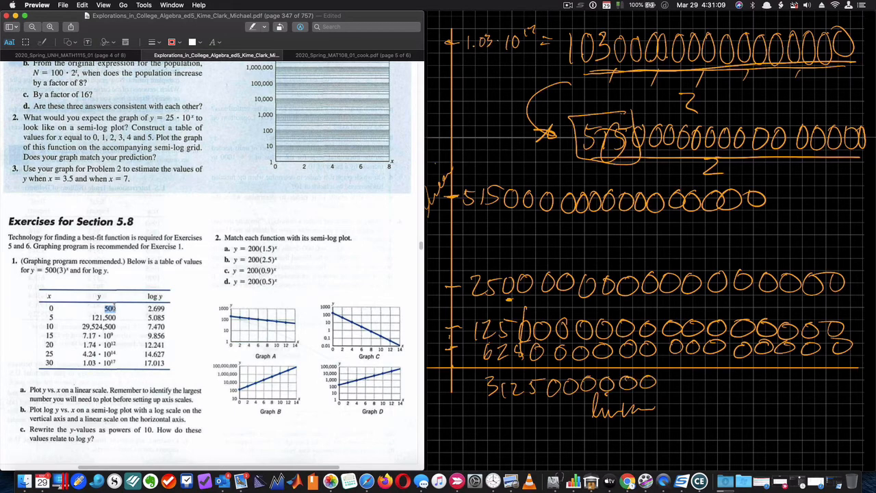
{"action": "left_click_drag", "start_coordinate": [657, 384], "coordinate": [753, 385]}
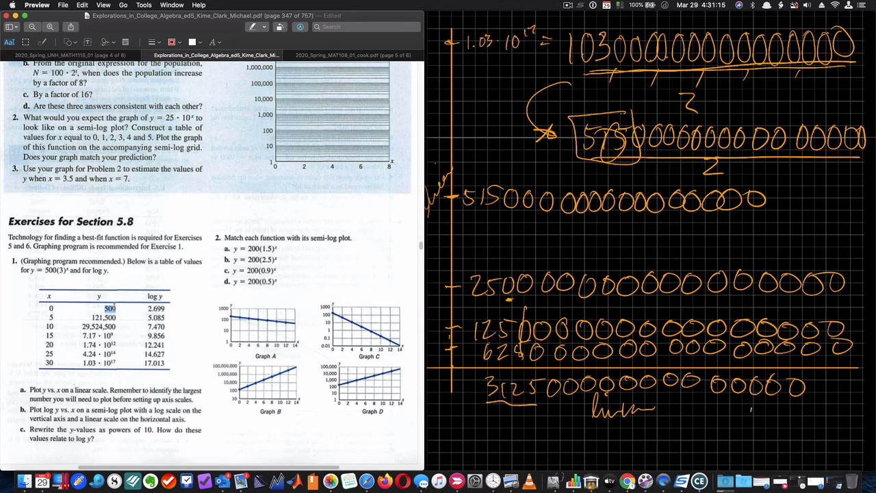
{"action": "left_click_drag", "start_coordinate": [753, 417], "coordinate": [801, 421]}
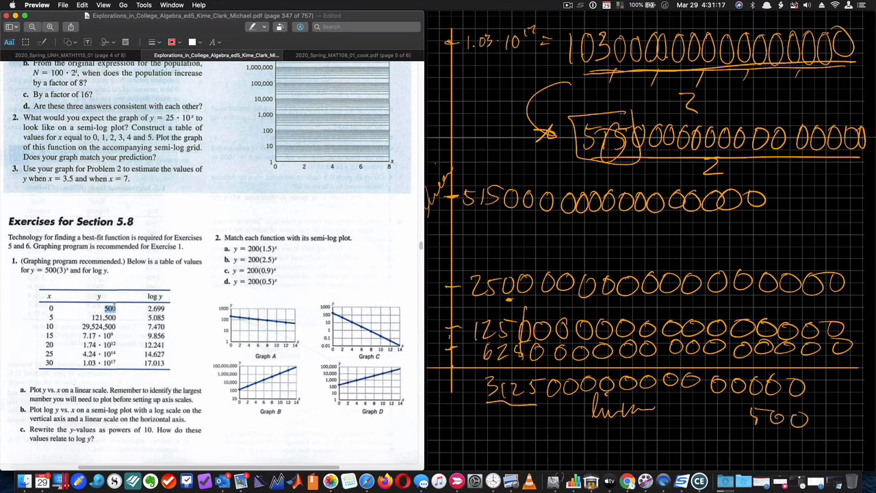
Step: Write 500 near the bottom and label the horizontal axis up to 30
{"action": "left_click_drag", "start_coordinate": [500, 424], "coordinate": [516, 407]}
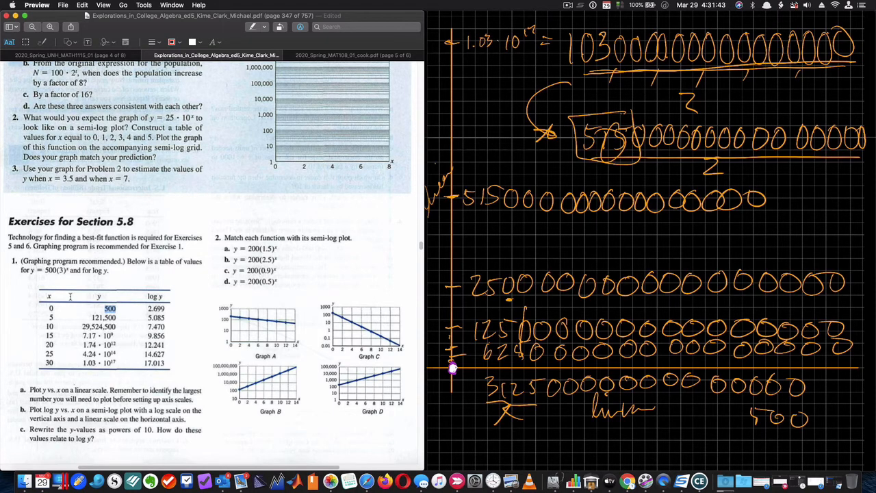
{"action": "mouse_move", "coordinate": [123, 327]}
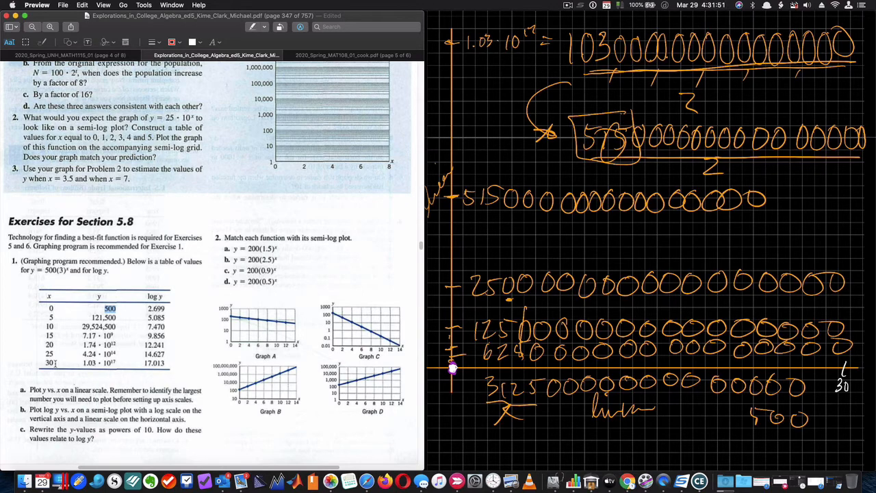
{"action": "left_click_drag", "start_coordinate": [641, 373], "coordinate": [650, 387]}
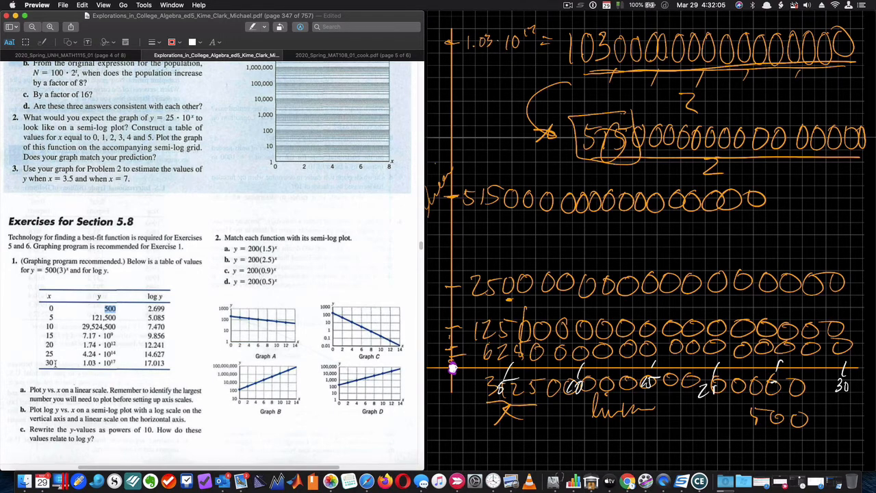
Step: Label axis ticks 10 and 20, write the ·10^16 value, and sketch the exponential curve through the points
{"action": "left_click_drag", "start_coordinate": [767, 379], "coordinate": [801, 398]}
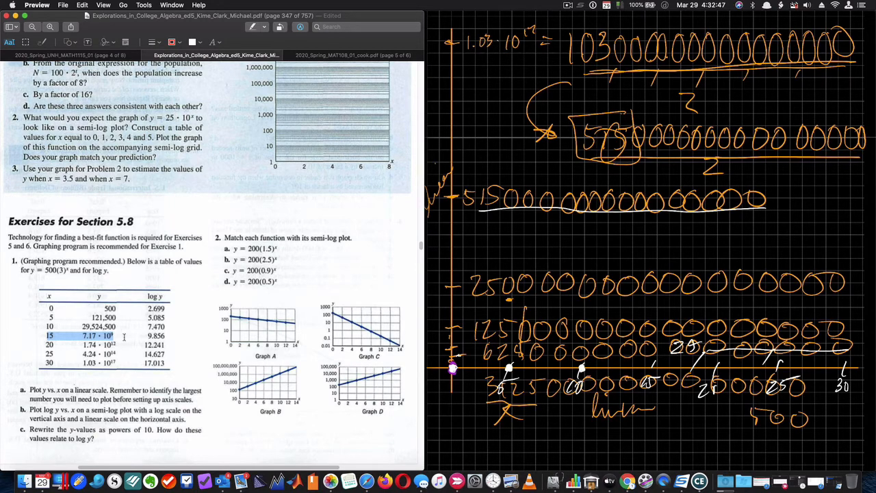
{"action": "left_click_drag", "start_coordinate": [523, 240], "coordinate": [551, 236]}
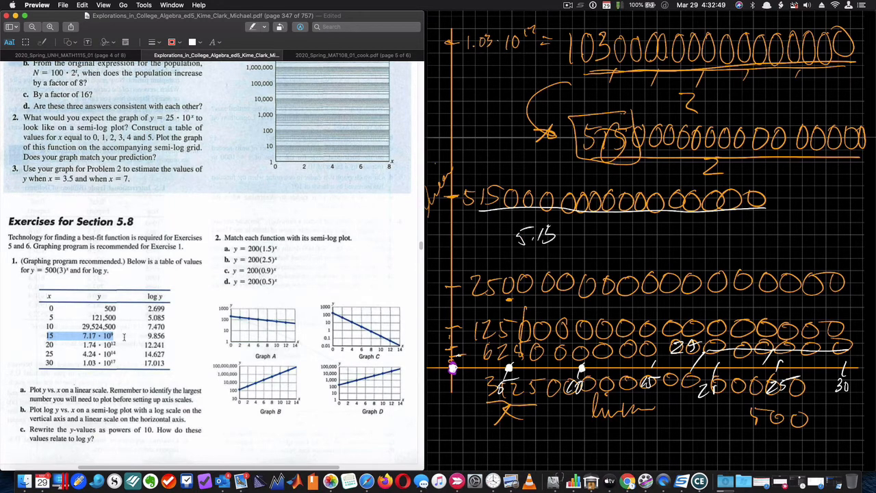
{"action": "type", "text": "·10^16"}
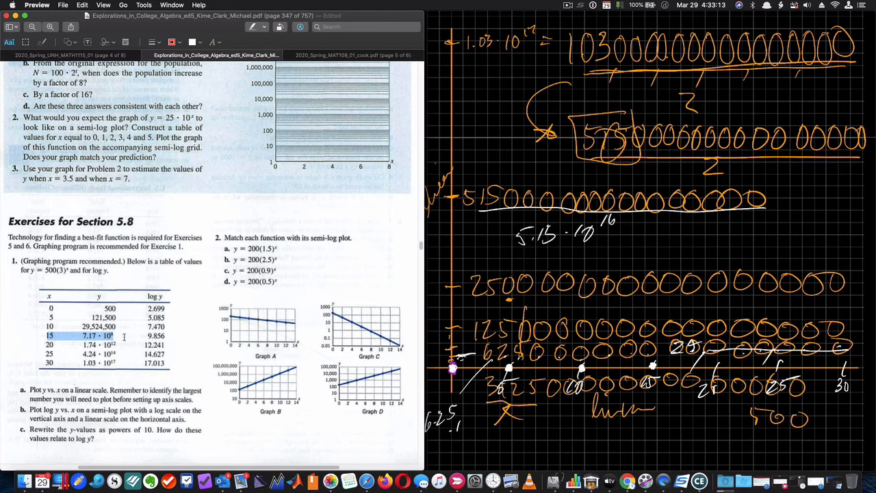
{"action": "left_click_drag", "start_coordinate": [452, 421], "coordinate": [479, 425]}
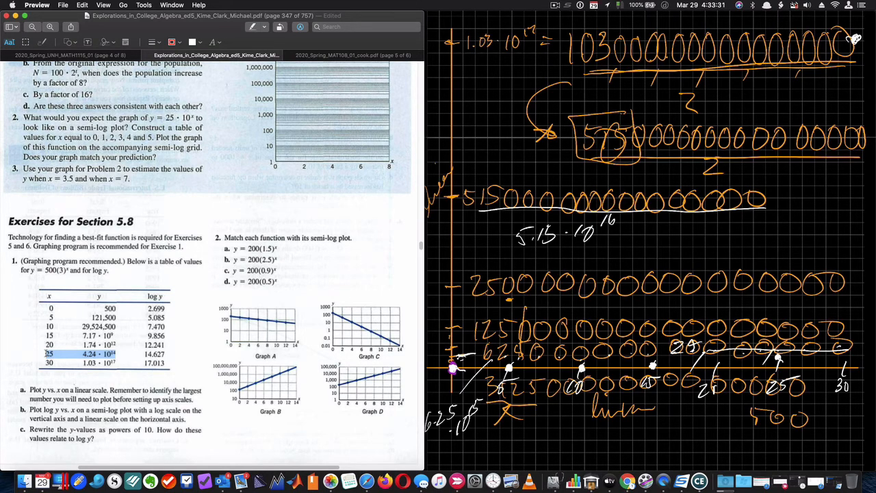
{"action": "left_click_drag", "start_coordinate": [455, 368], "coordinate": [636, 365]}
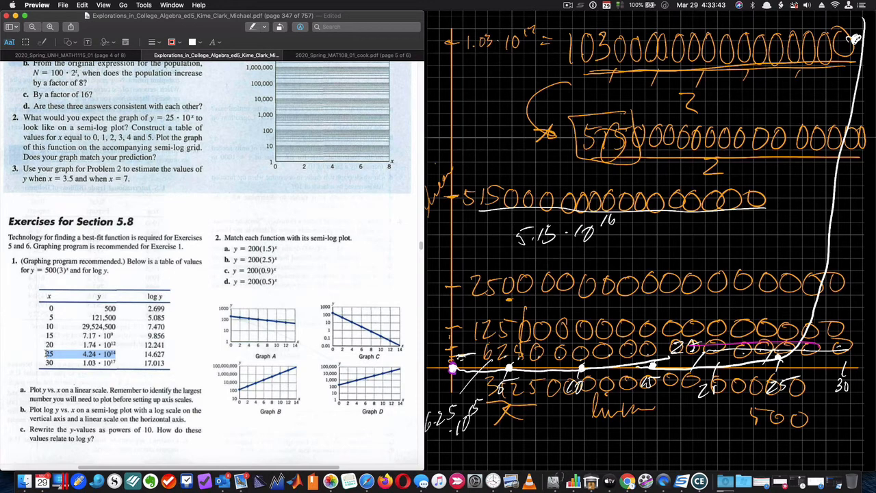
{"action": "left_click_drag", "start_coordinate": [431, 356], "coordinate": [835, 383]}
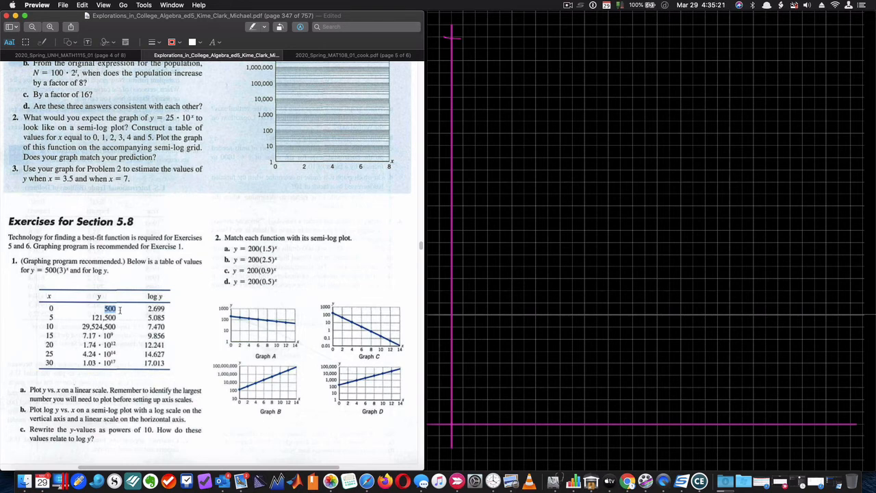
Step: Write 'log 500 = 2.699' on the board, then try a log base 10 of 1000 example below
{"action": "left_click_drag", "start_coordinate": [565, 83], "coordinate": [610, 113]}
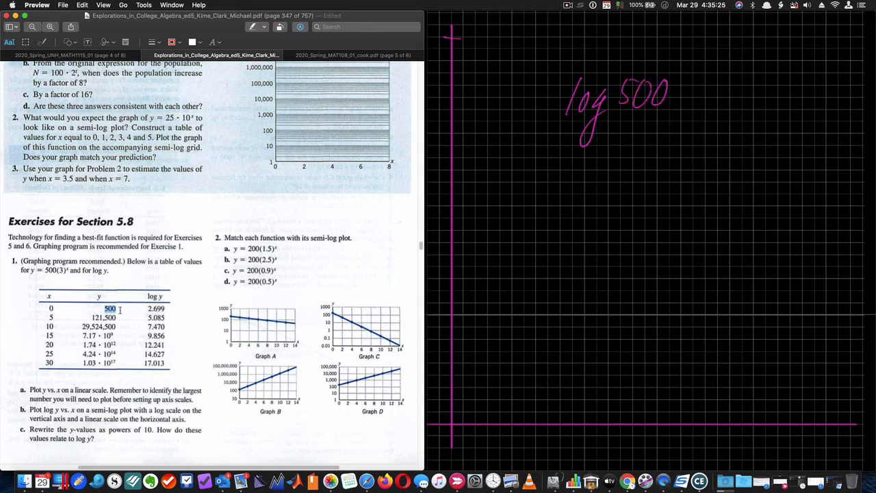
{"action": "left_click_drag", "start_coordinate": [684, 92], "coordinate": [808, 92]}
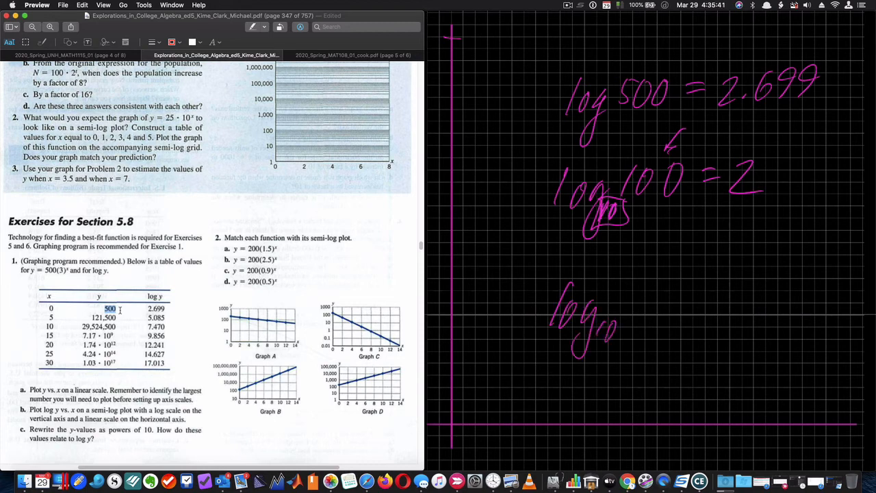
{"action": "left_click_drag", "start_coordinate": [619, 305], "coordinate": [718, 305]}
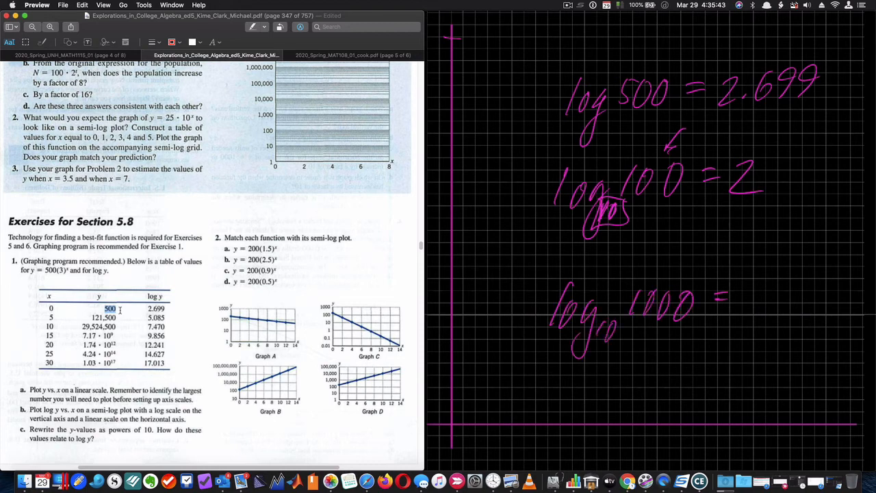
{"action": "left_click_drag", "start_coordinate": [596, 315], "coordinate": [616, 353]}
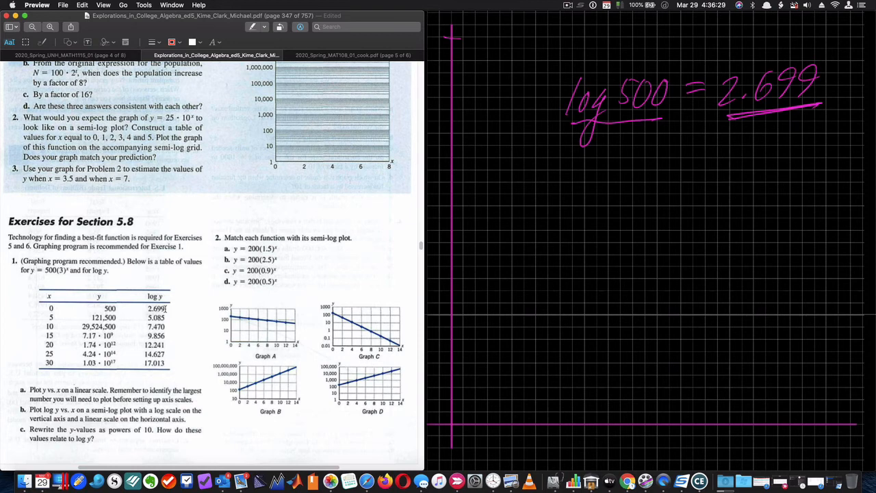
Step: Highlight the log y value 2.699 and other y-values in the PDF table
{"action": "double_click", "coordinate": [156, 308]}
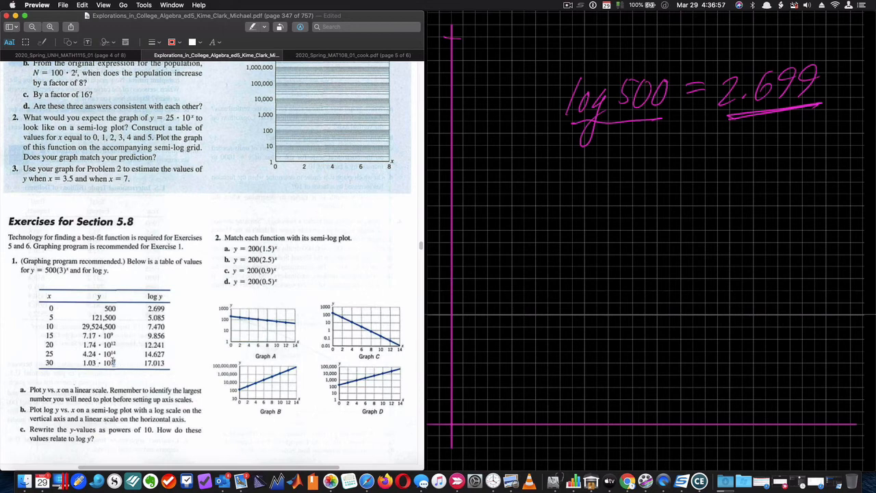
{"action": "double_click", "coordinate": [155, 353]}
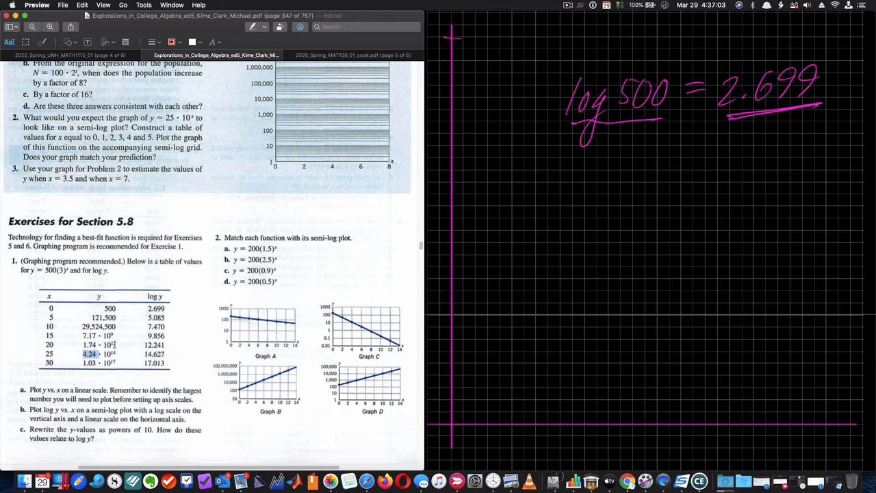
{"action": "double_click", "coordinate": [89, 354]}
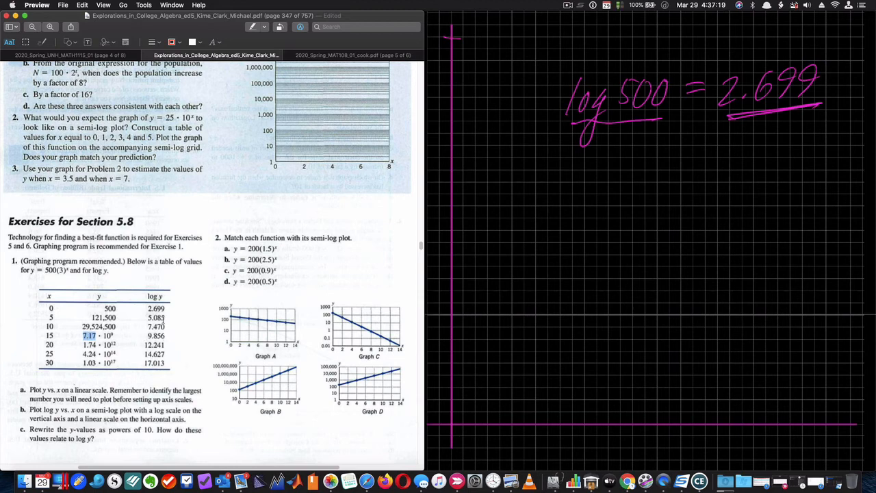
{"action": "mouse_move", "coordinate": [168, 325]}
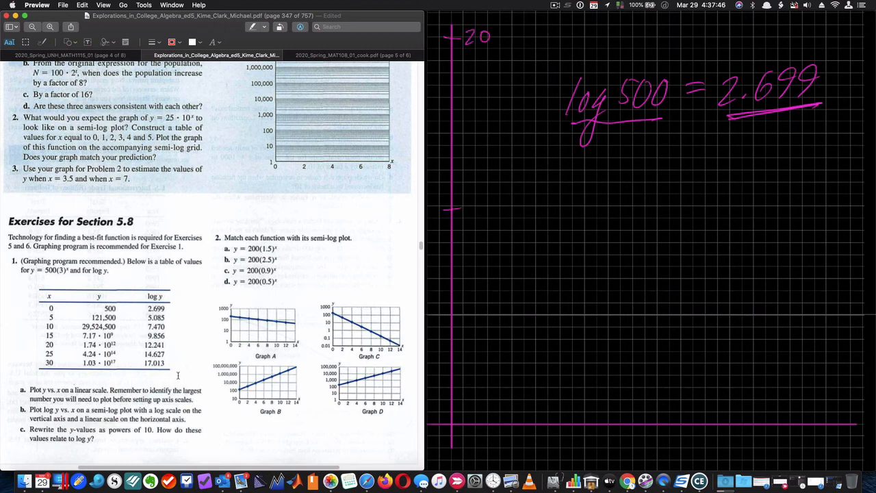
Step: Label the vertical axis ticks and plot the first point on the vertical axis
{"action": "left_click_drag", "start_coordinate": [452, 212], "coordinate": [483, 212]}
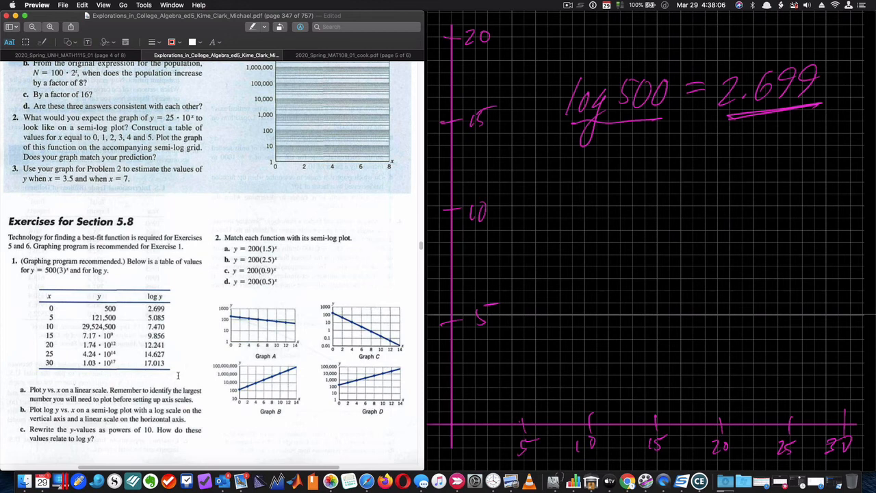
{"action": "left_click", "coordinate": [450, 370]}
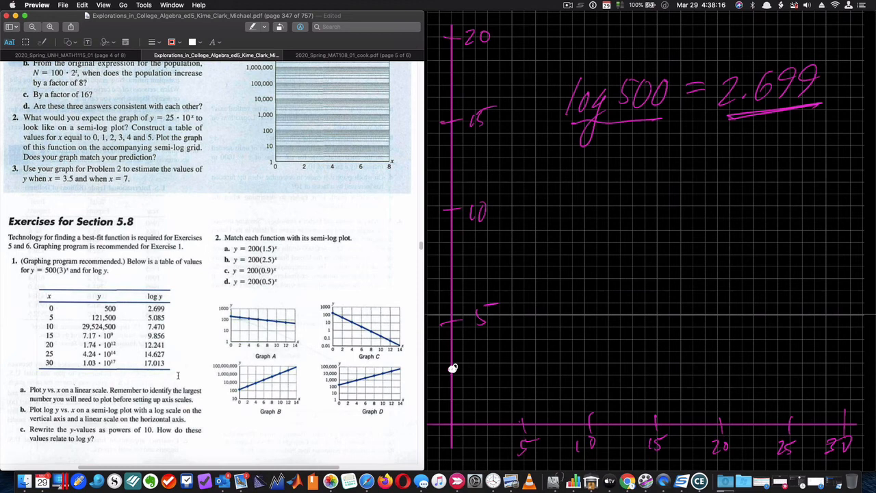
{"action": "mouse_move", "coordinate": [522, 320]}
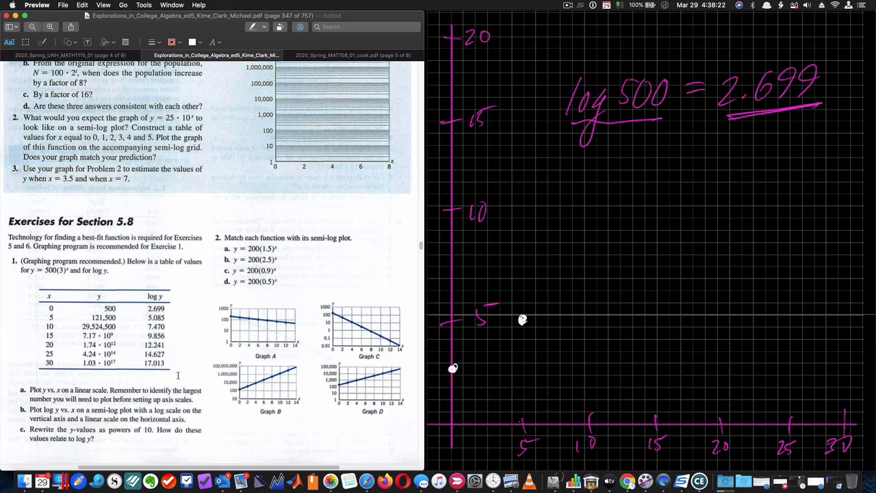
{"action": "mouse_move", "coordinate": [584, 270]}
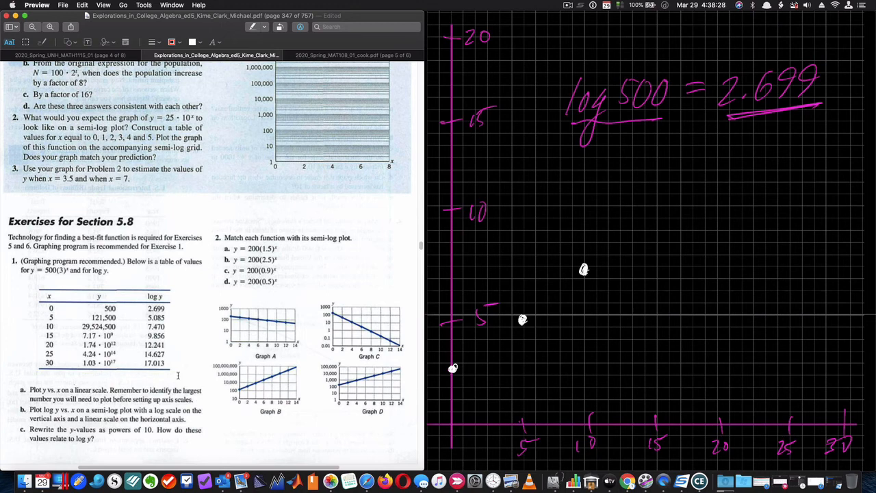
{"action": "mouse_move", "coordinate": [658, 216]}
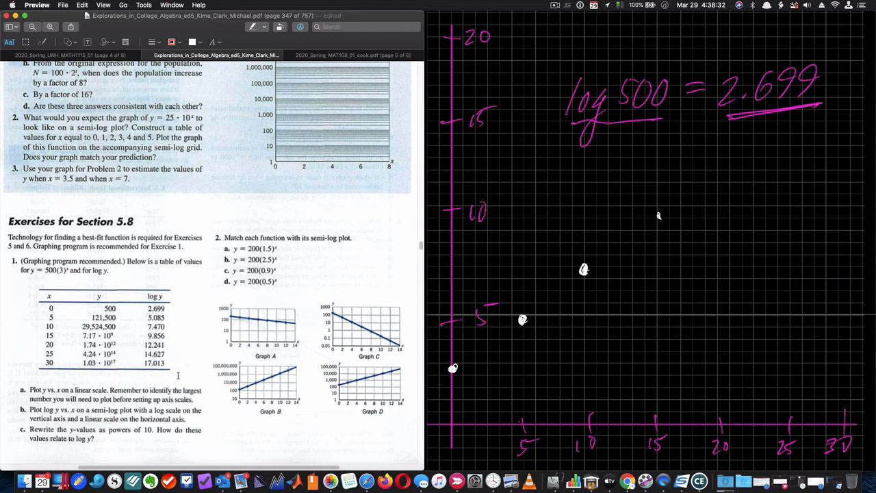
{"action": "mouse_move", "coordinate": [656, 217]}
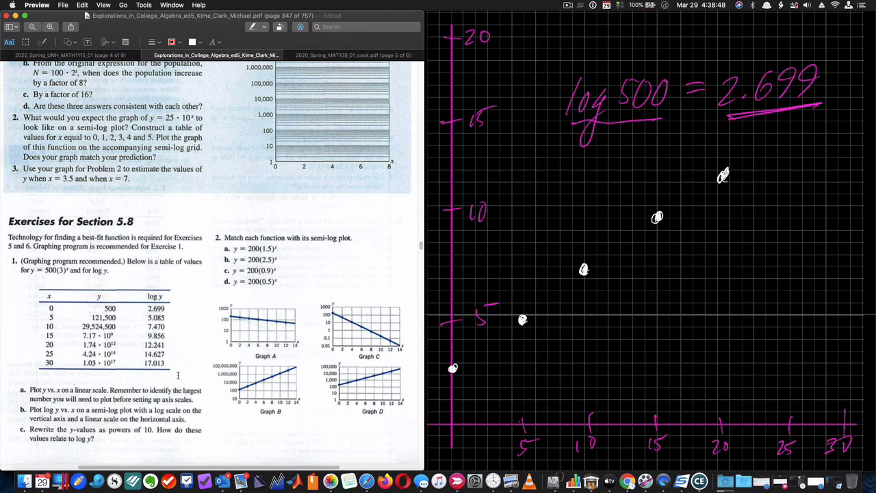
Step: Plot the points for the last x values and draw a straight line through all points
{"action": "left_click_drag", "start_coordinate": [787, 133], "coordinate": [800, 122]}
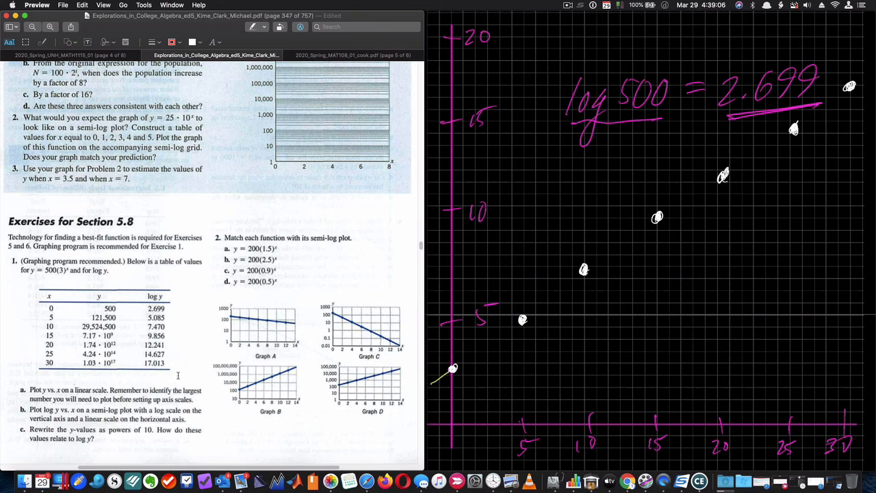
{"action": "left_click_drag", "start_coordinate": [452, 371], "coordinate": [849, 85]}
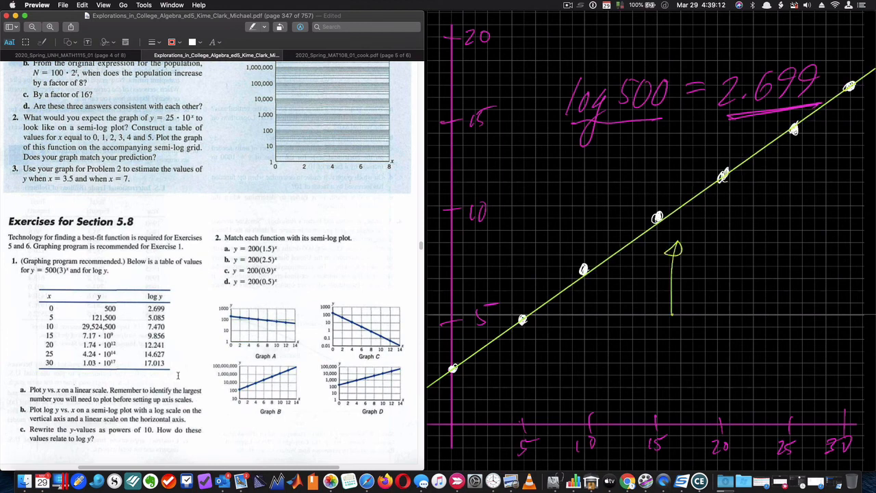
{"action": "left_click_drag", "start_coordinate": [722, 353], "coordinate": [733, 353]}
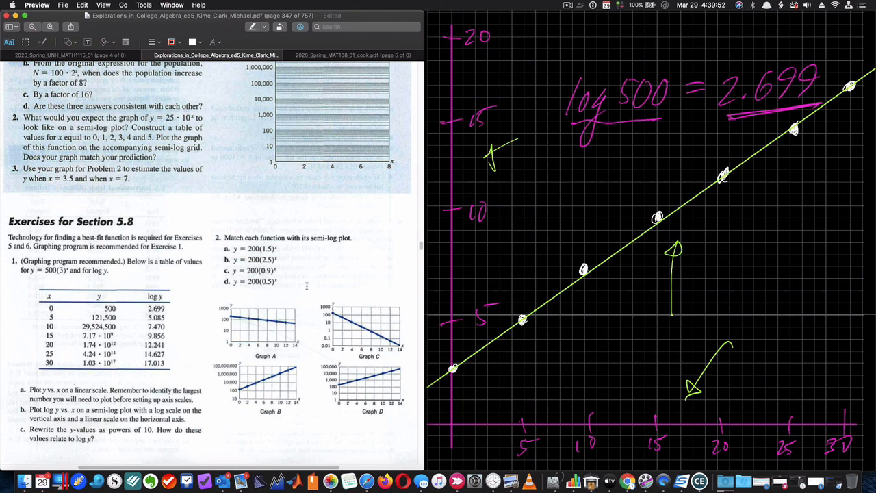
{"action": "mouse_move", "coordinate": [115, 171]}
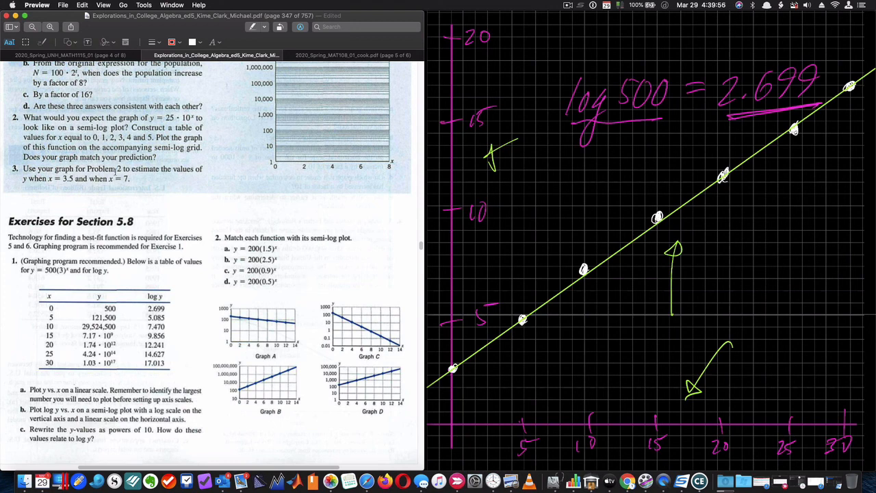